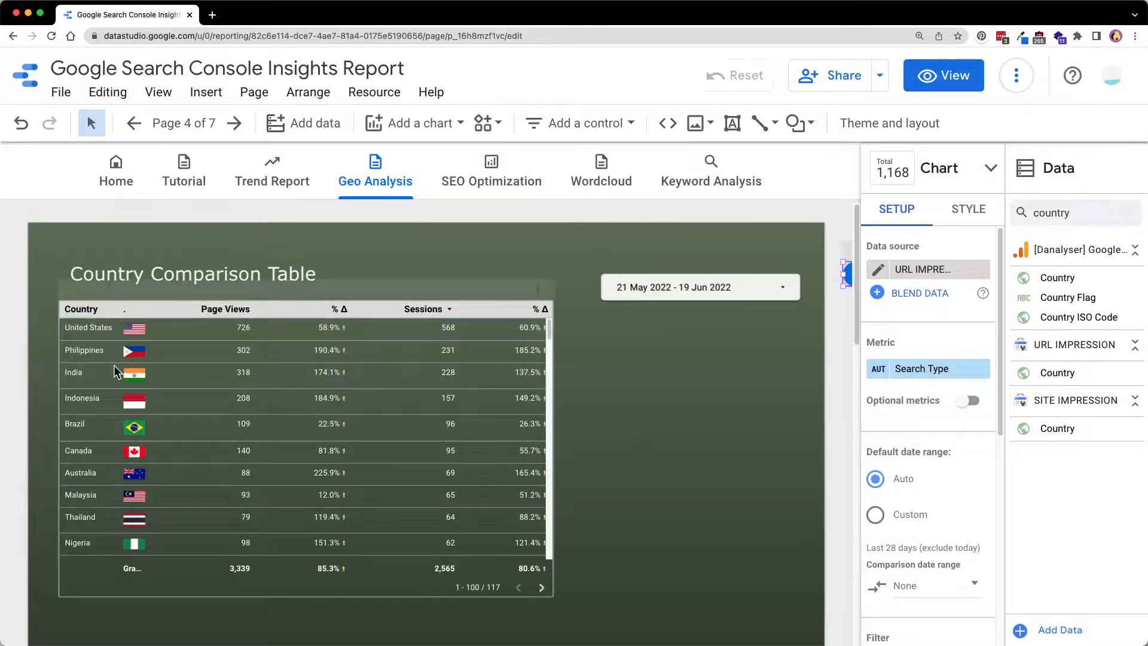
mouse_move(134, 419)
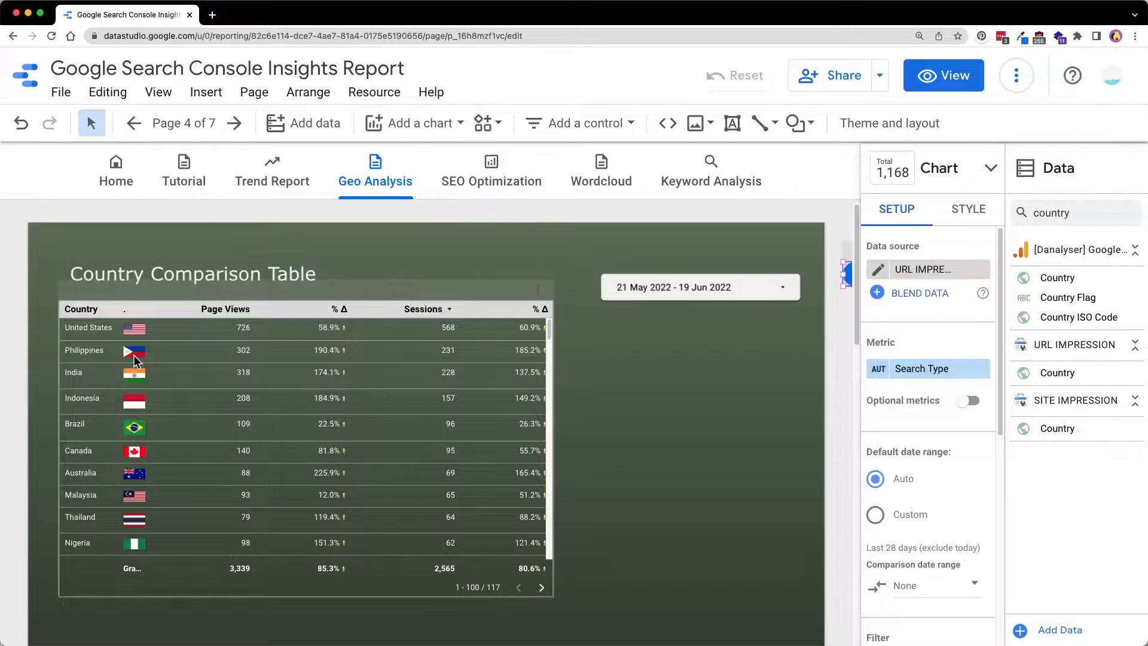
- Add a plain table to the page below the country comparison table
left_click(942, 75)
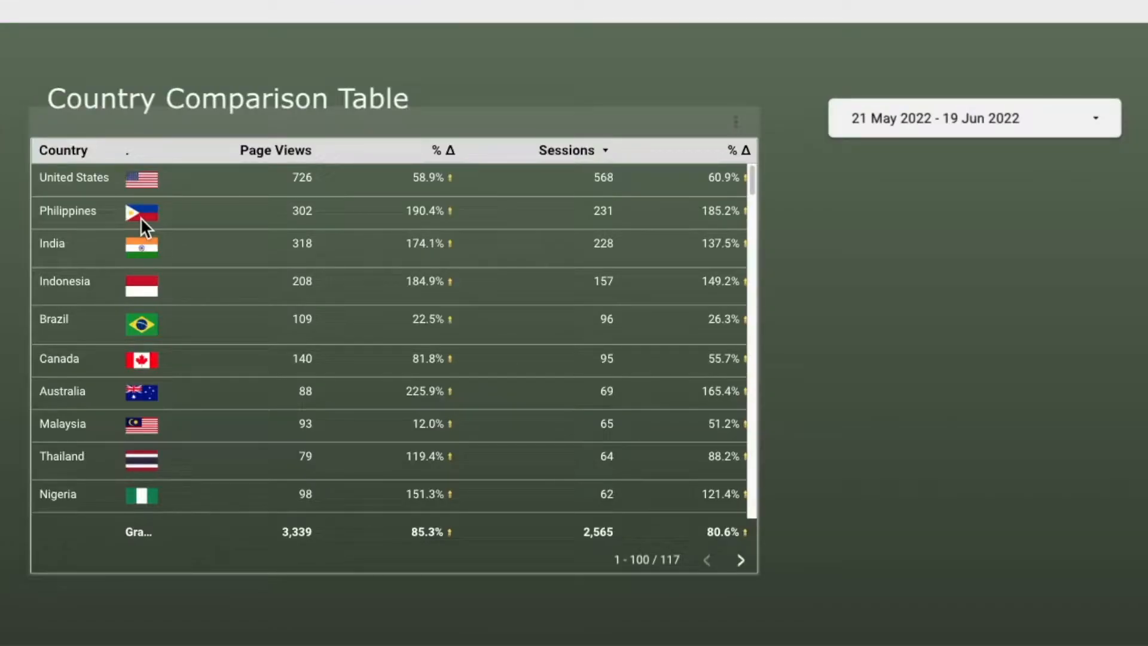
mouse_move(726, 180)
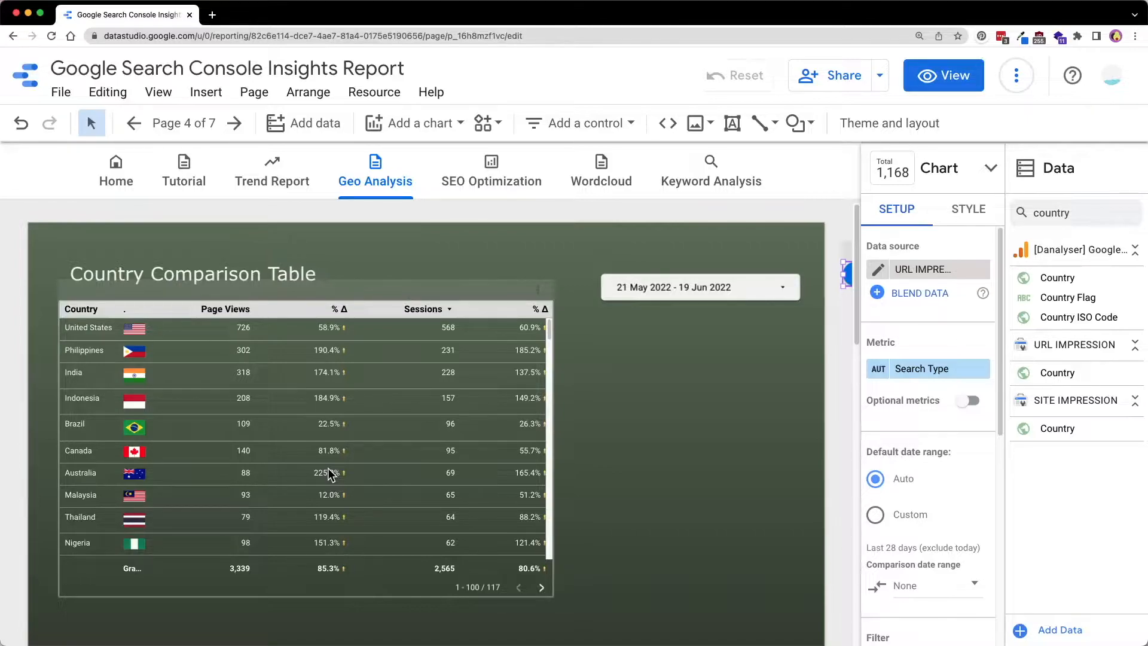
left_click(293, 439)
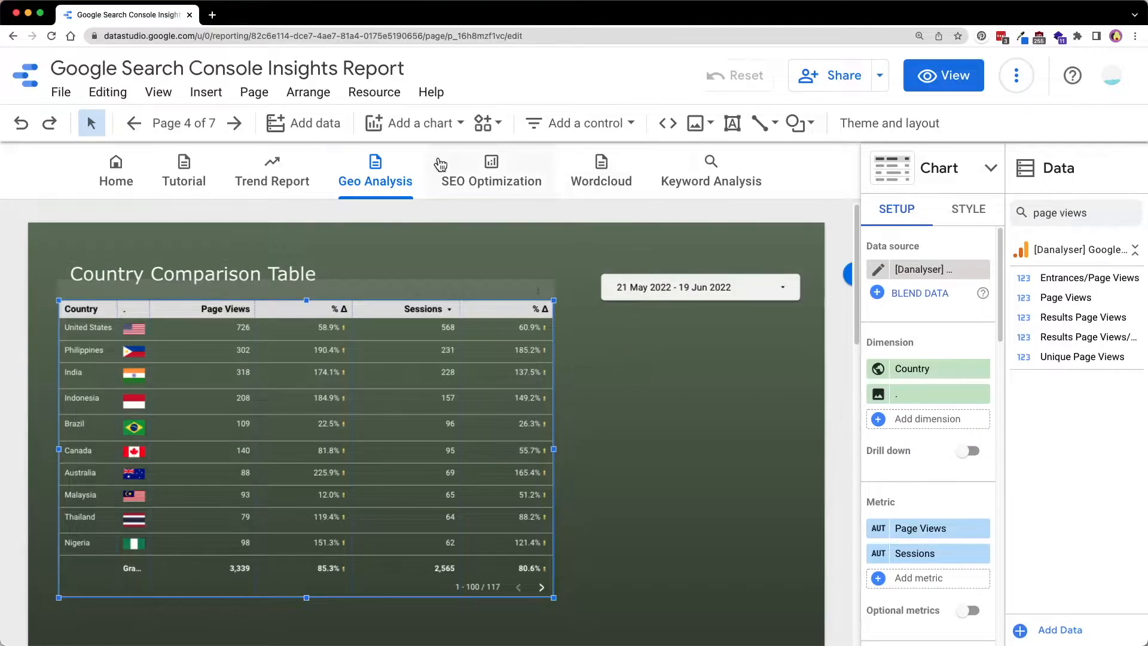
left_click(413, 124)
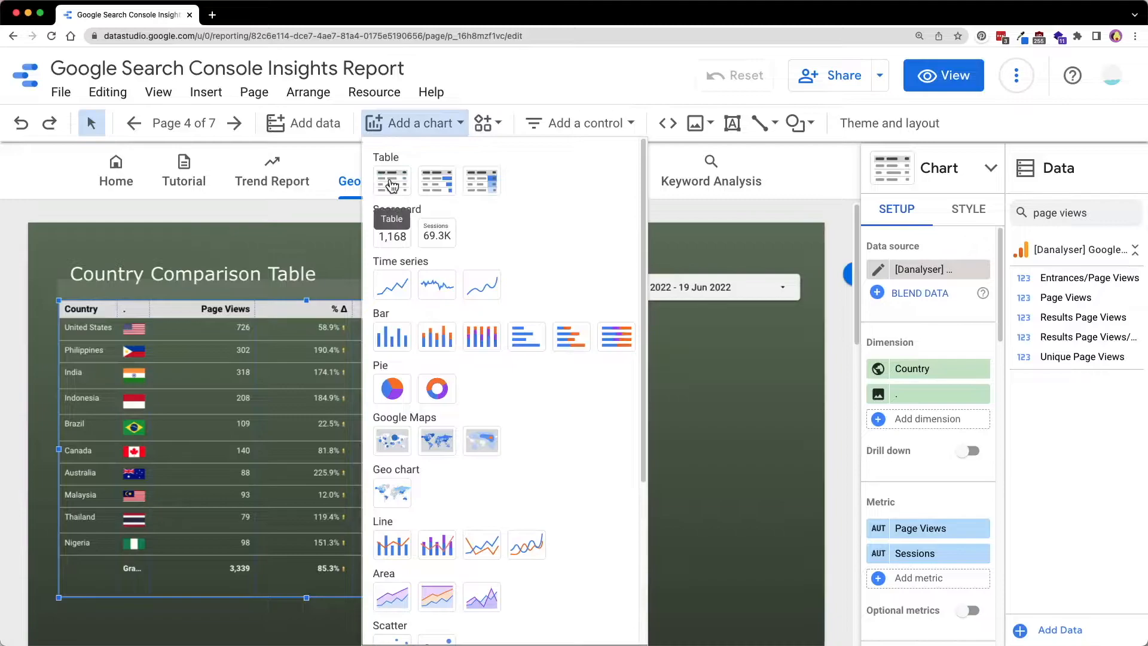
left_click(392, 181)
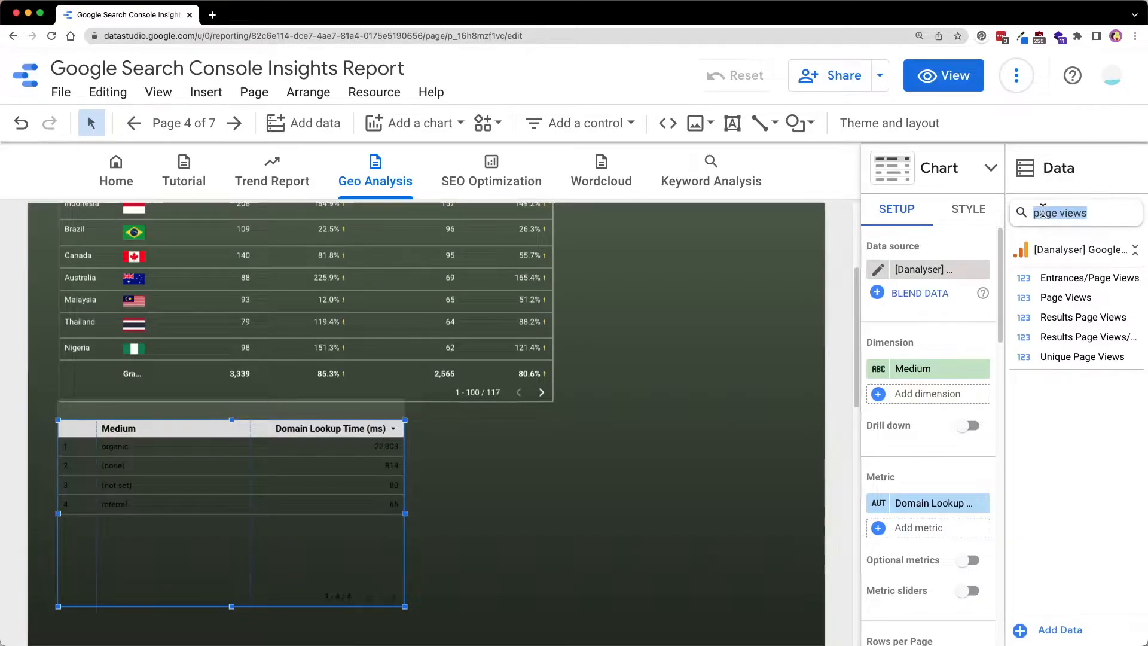
- Set the table's dimension to Country with Page Views and Sessions as metrics
type("country")
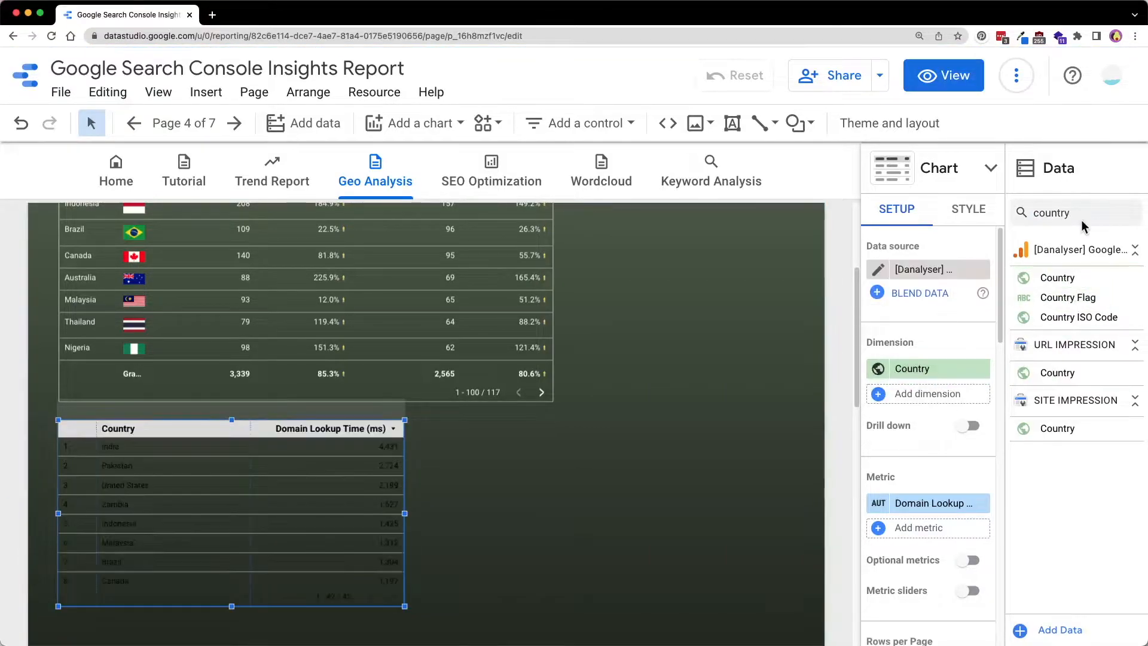
type("page view")
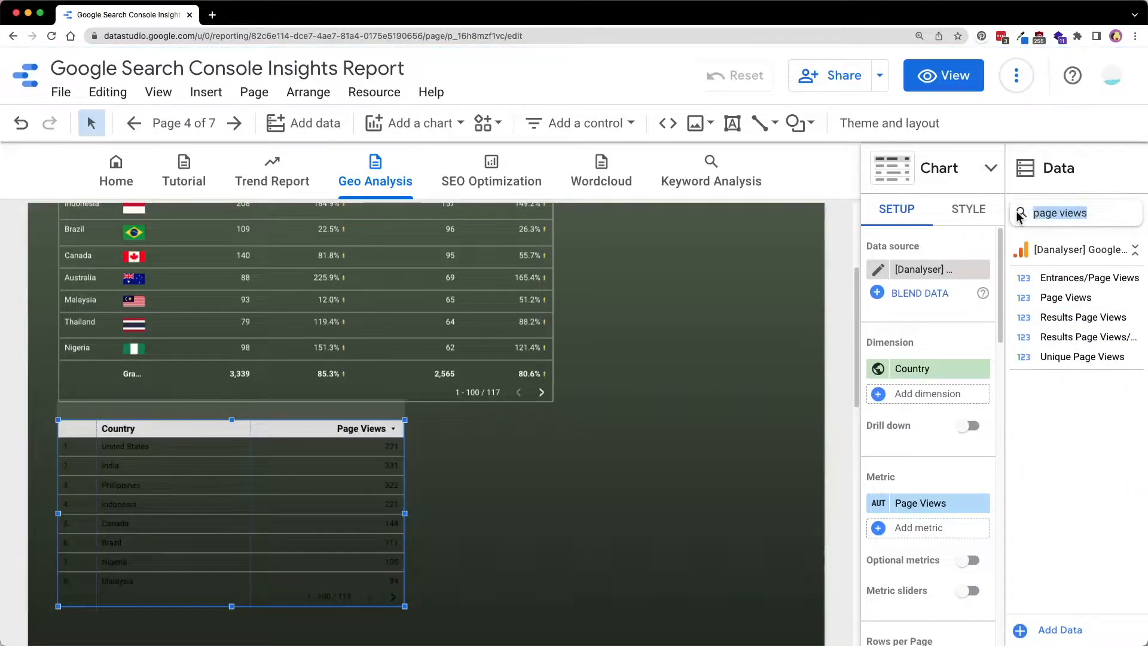
type("sessions")
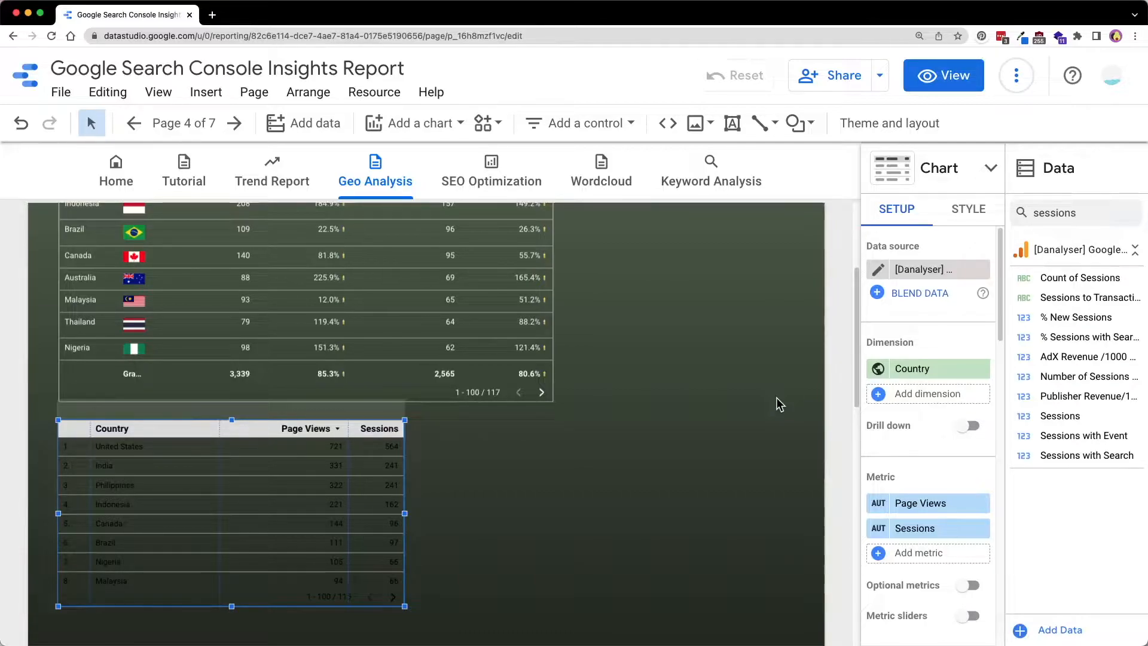
scroll("down", 3)
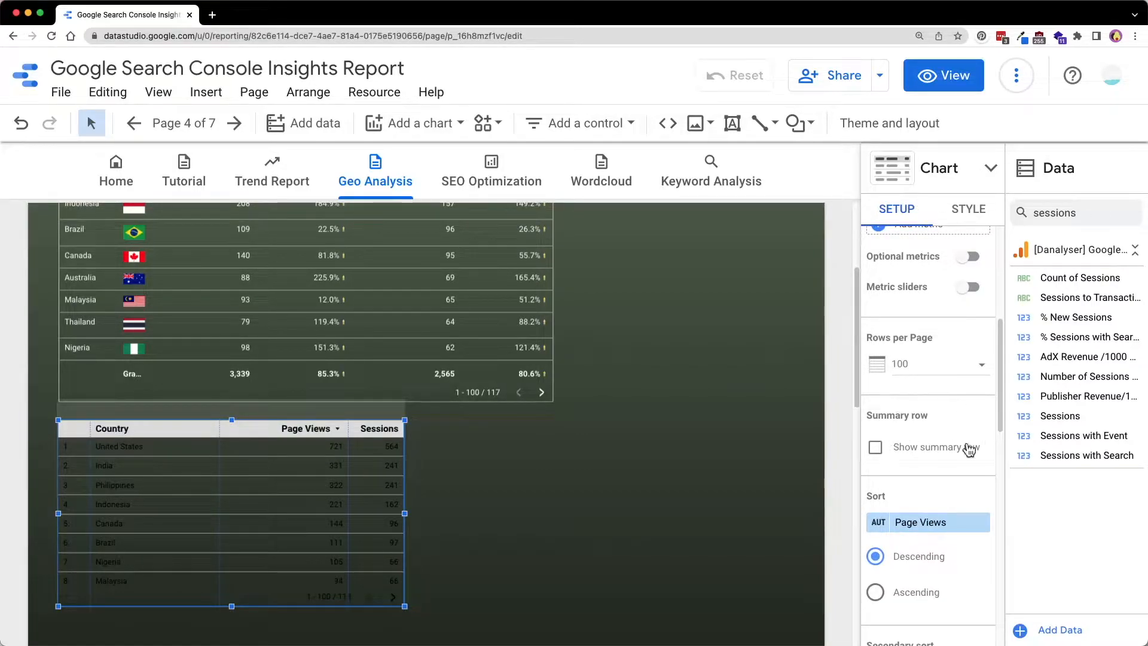
- Add a Grand total summary row and widen the table to match the one above
left_click(875, 446)
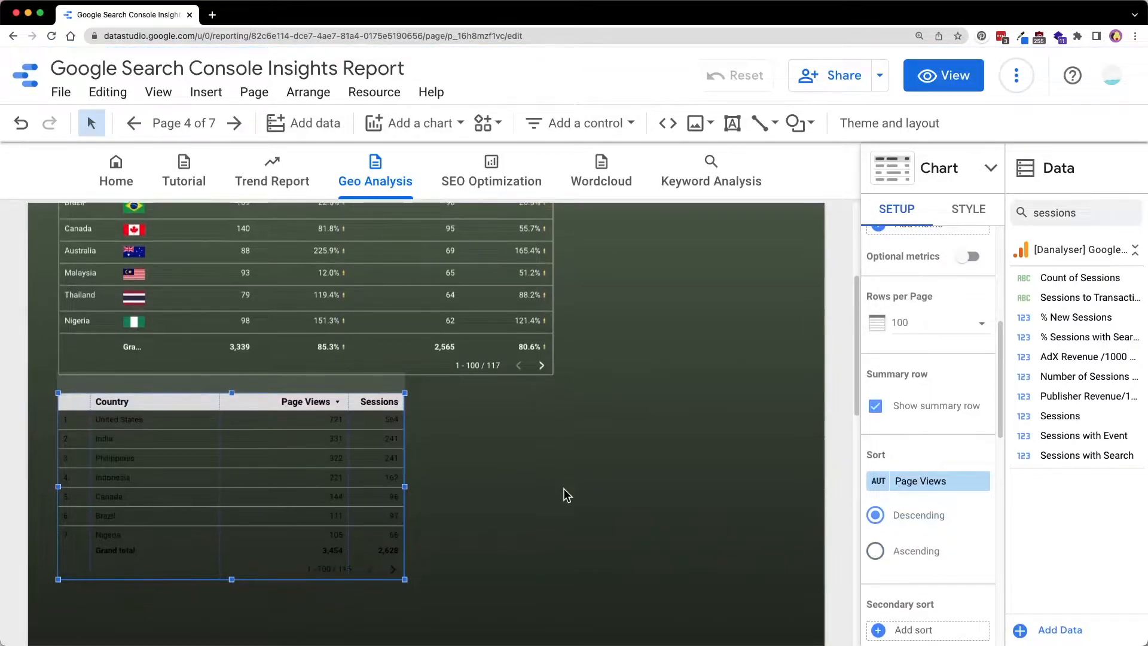
left_click_drag(231, 579, 231, 598)
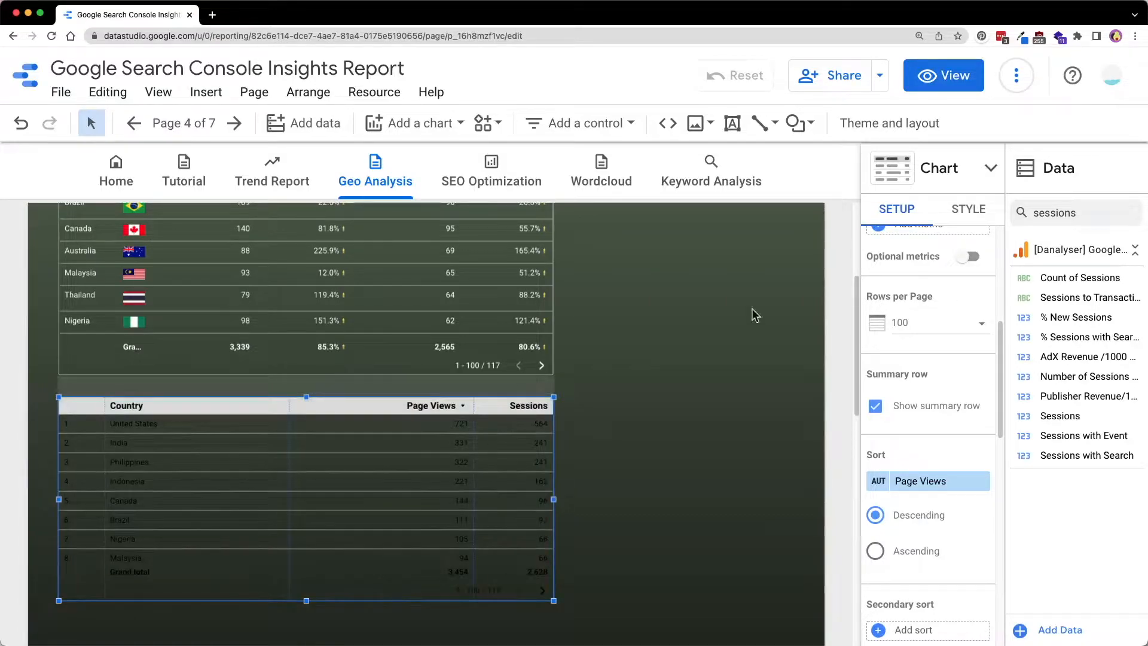
- Make the table label text dark and readable in the Style settings
left_click(966, 209)
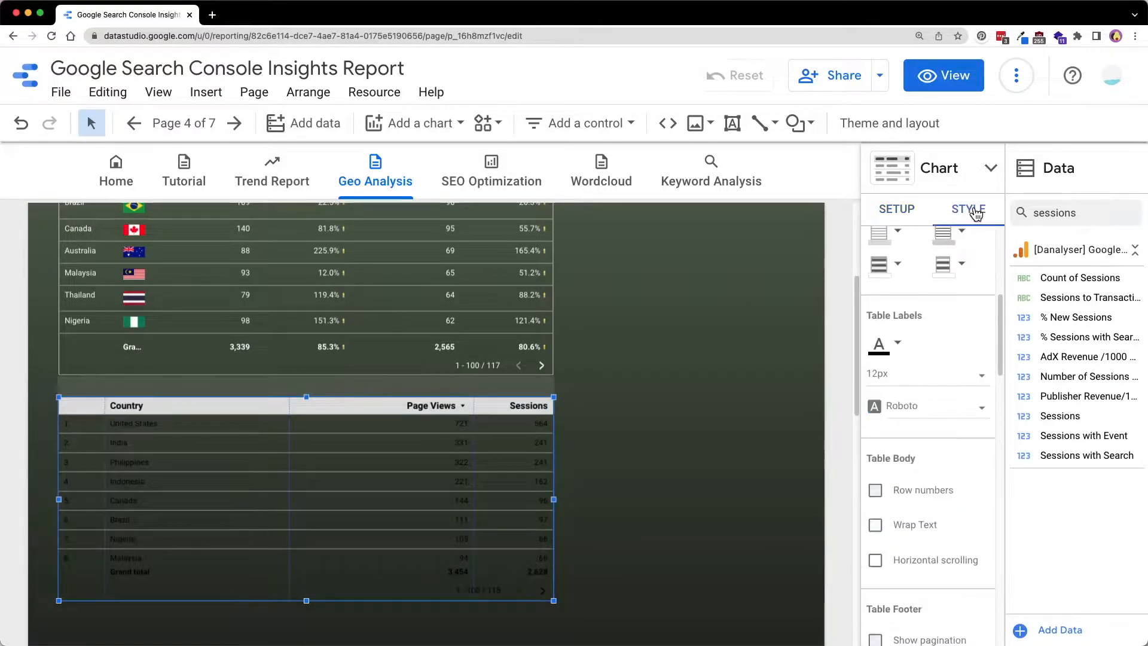
left_click(875, 491)
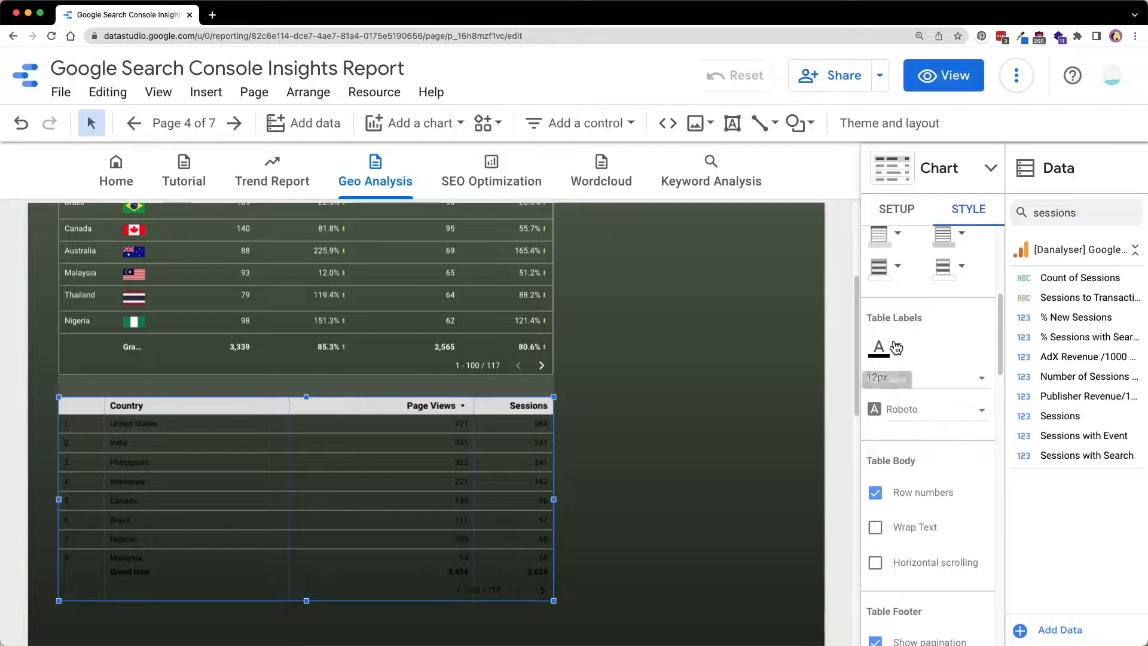
left_click(876, 347)
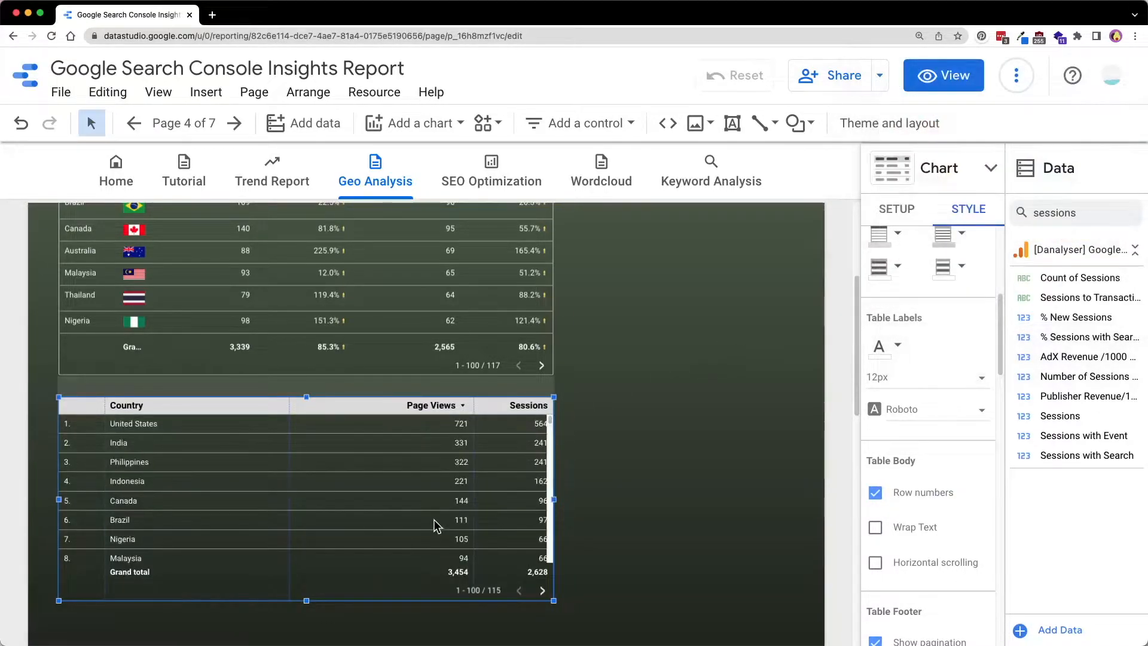
left_click(896, 209)
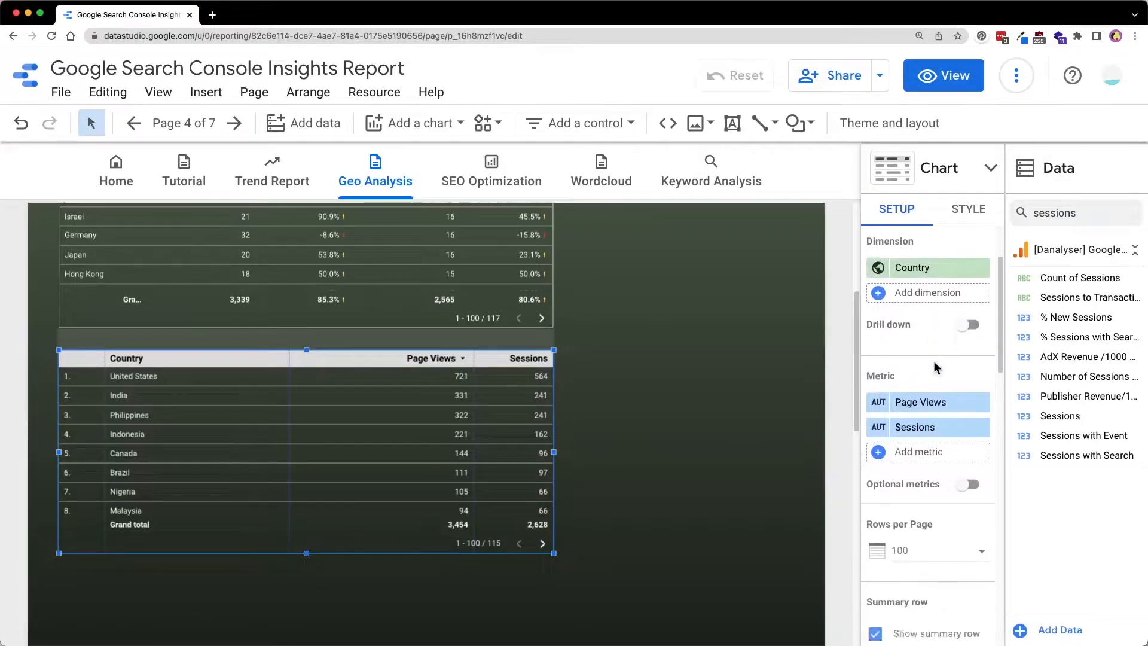
- Set the table's comparison date range to Previous period and apply it
scroll("down", 3)
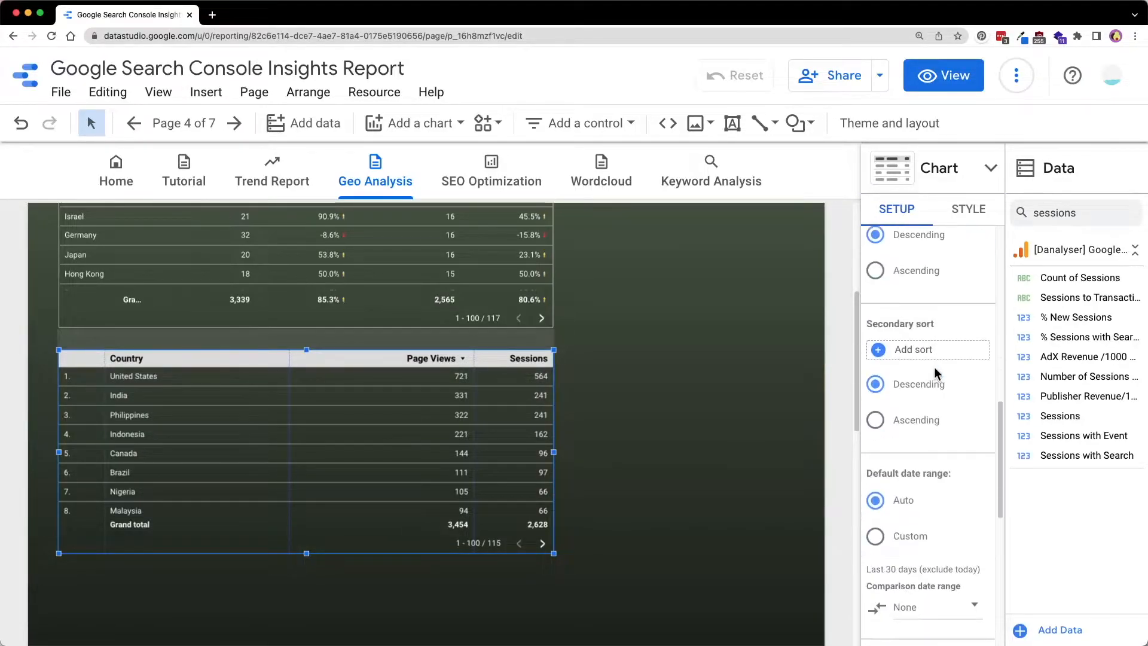
scroll("down", 3)
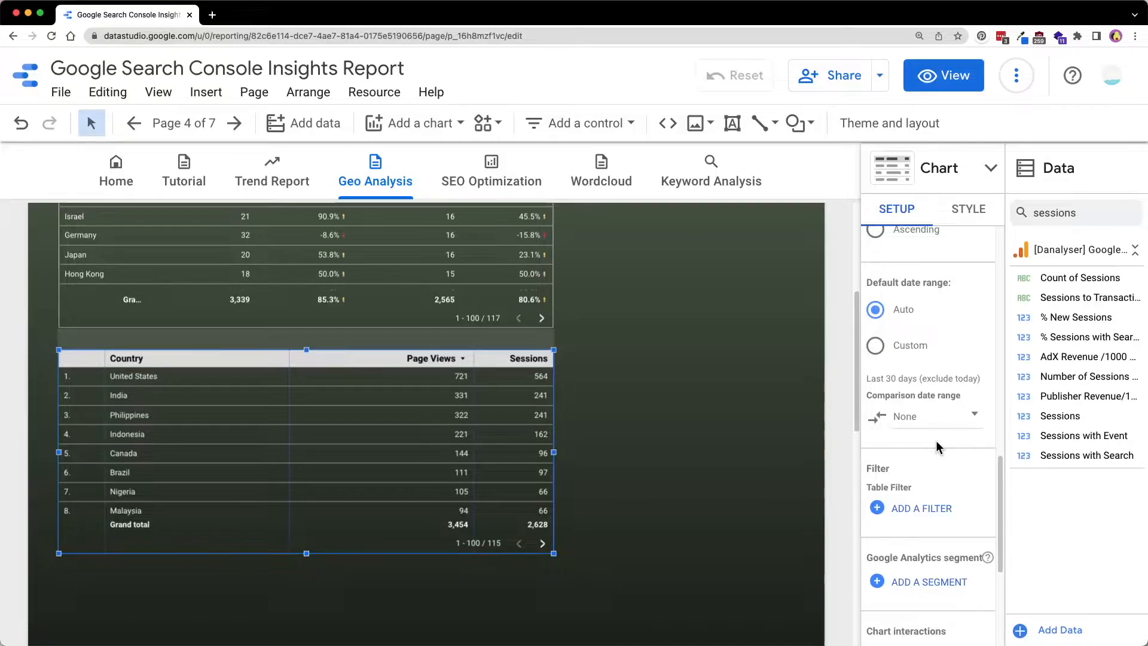
mouse_move(940, 431)
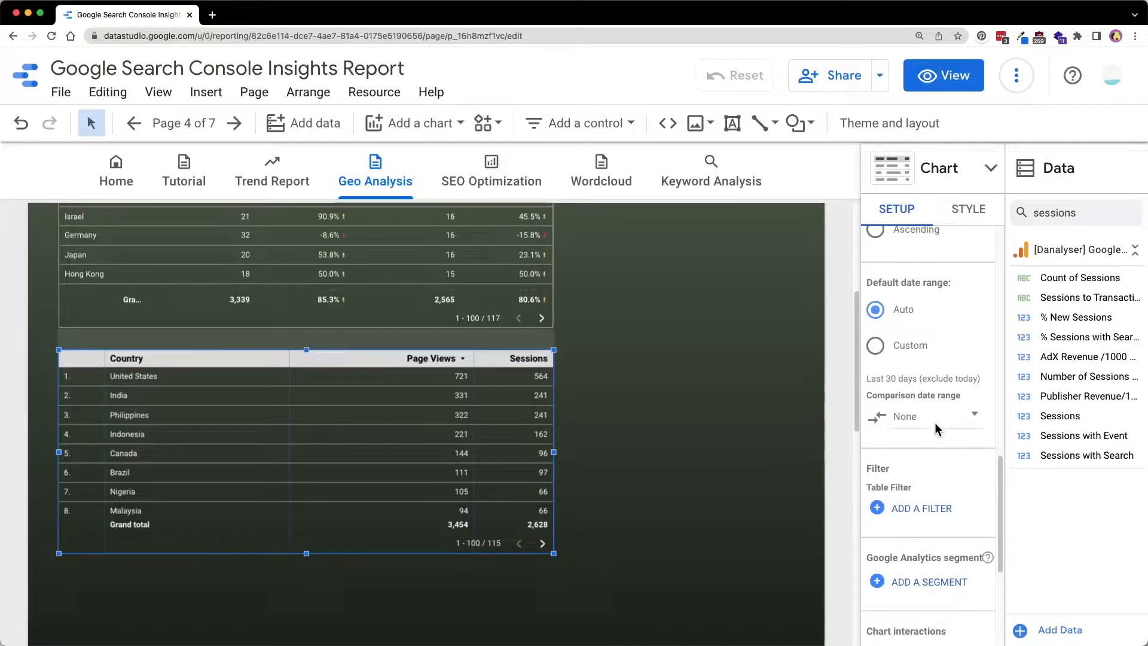
left_click(935, 416)
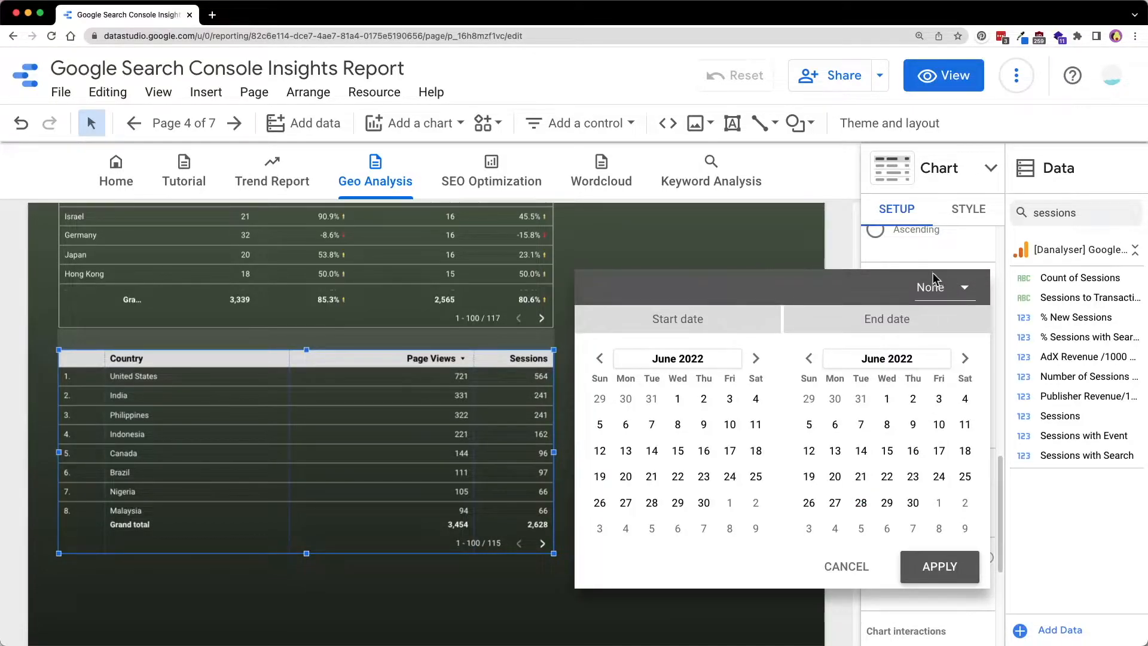
left_click(943, 286)
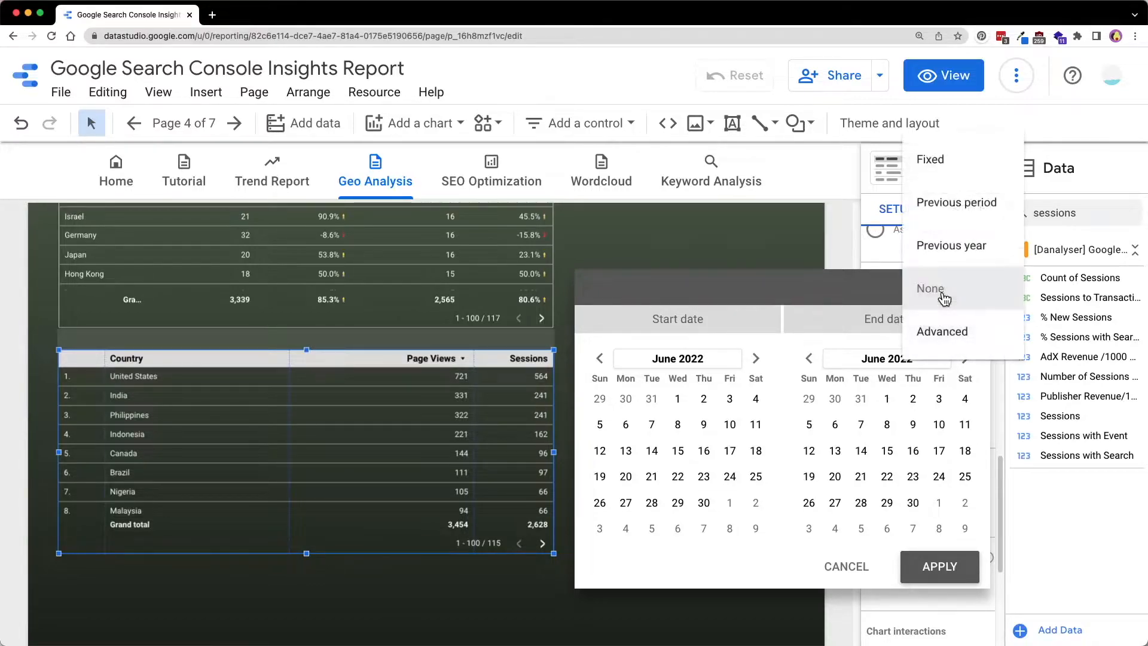
left_click(955, 202)
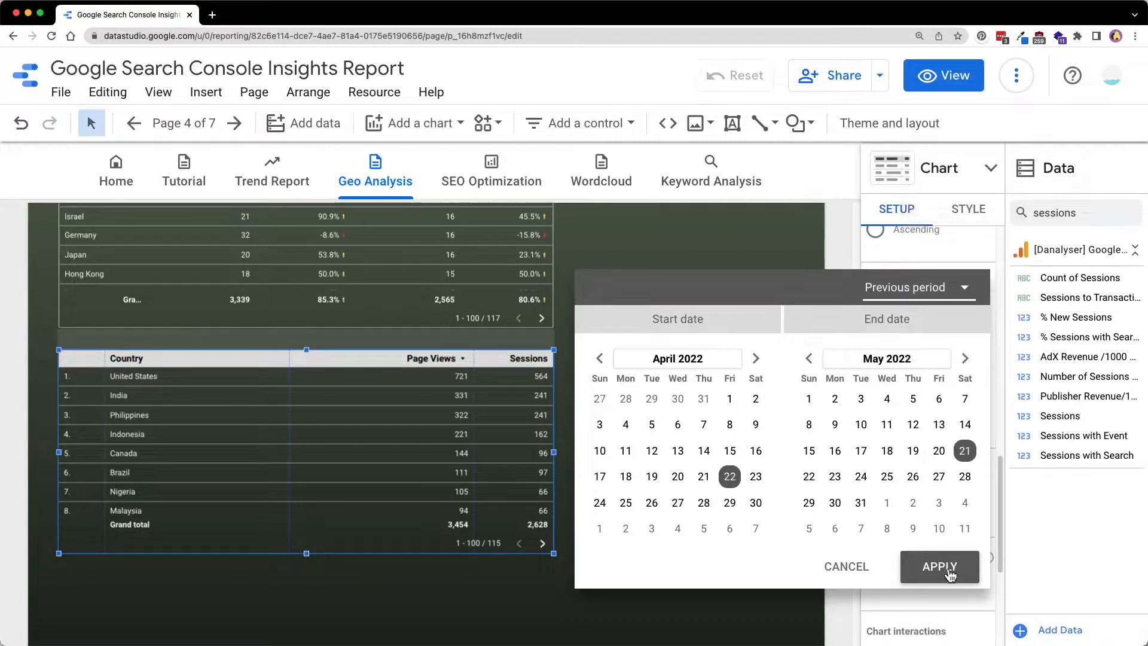
left_click(939, 566)
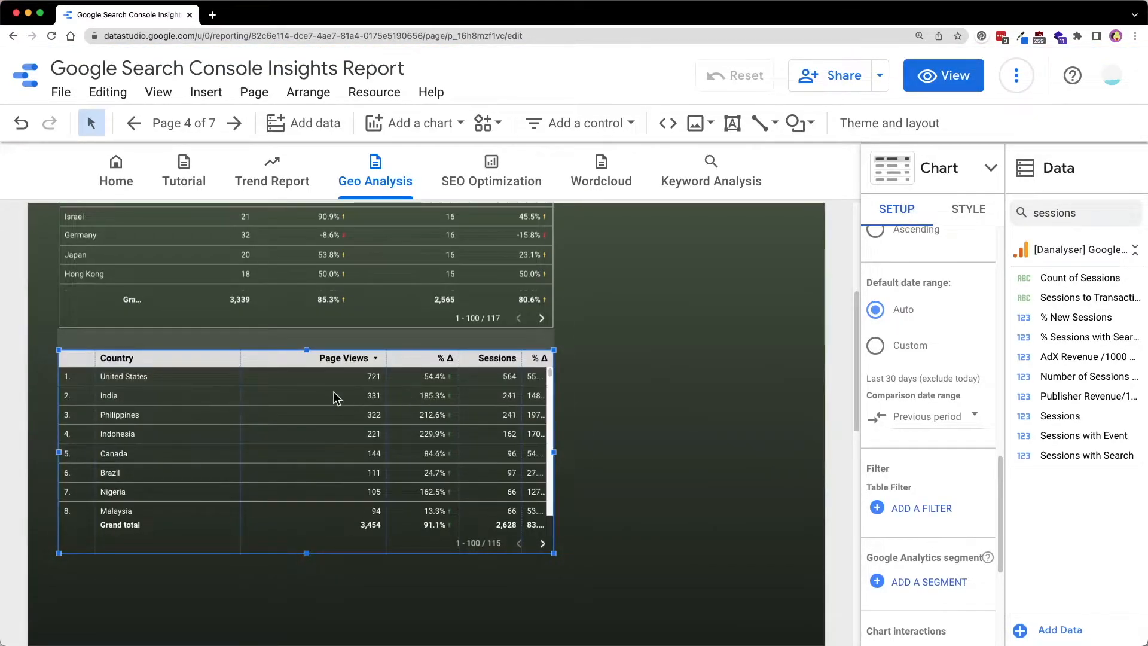
- Resize the table's columns to fit their data and switch off row numbers
right_click(334, 397)
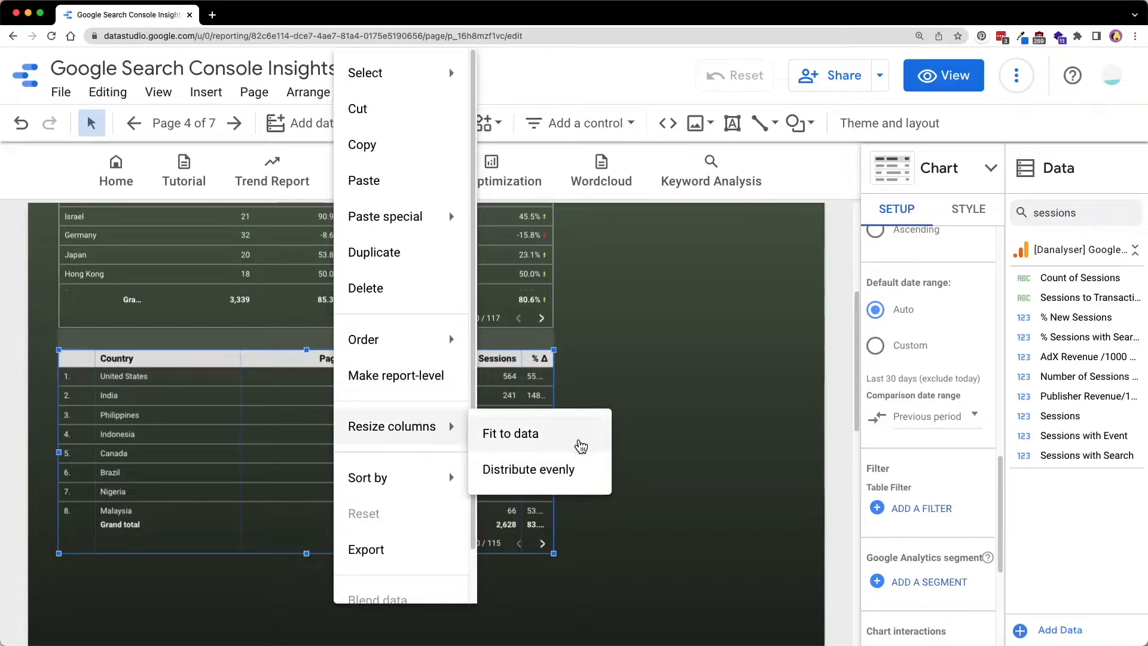
left_click(511, 433)
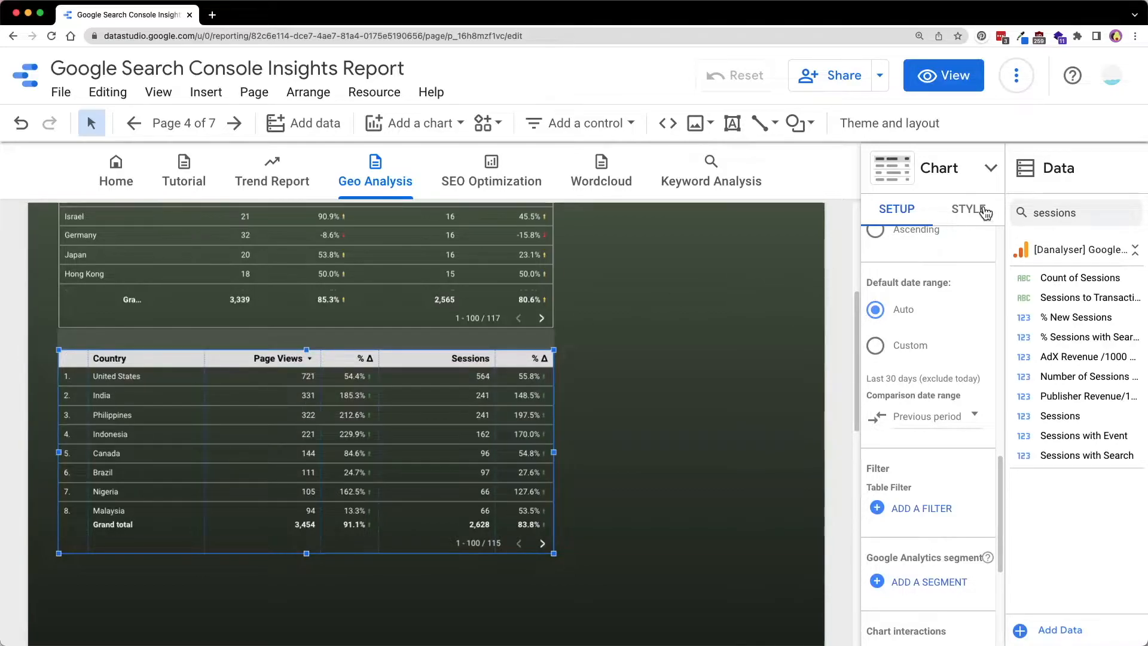
left_click(967, 210)
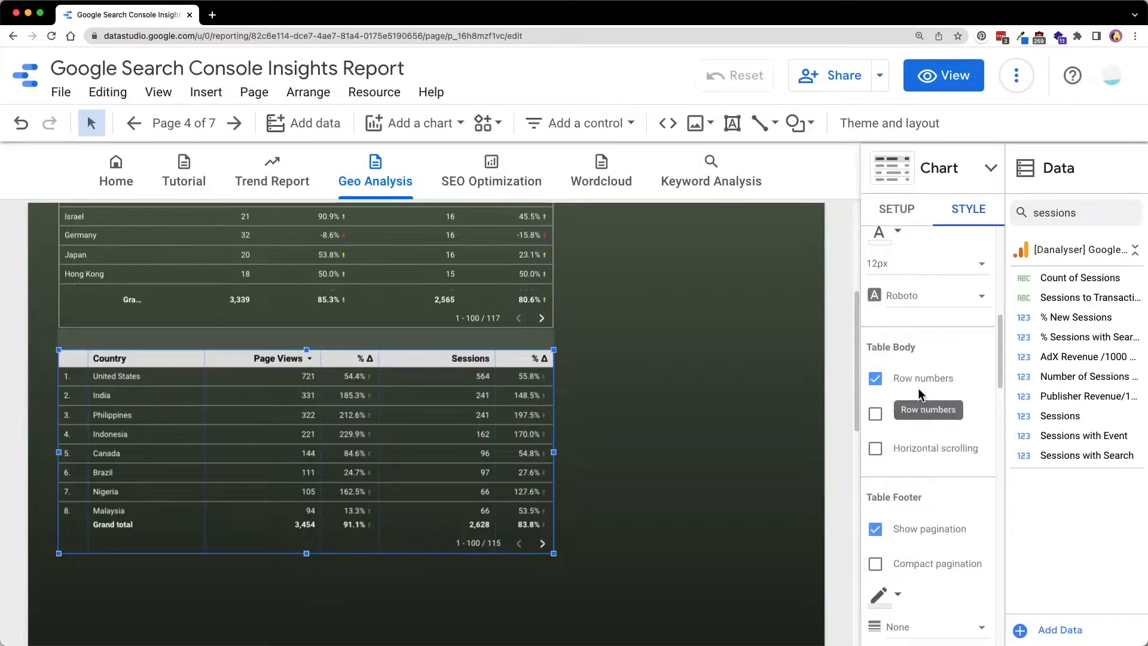
left_click(875, 379)
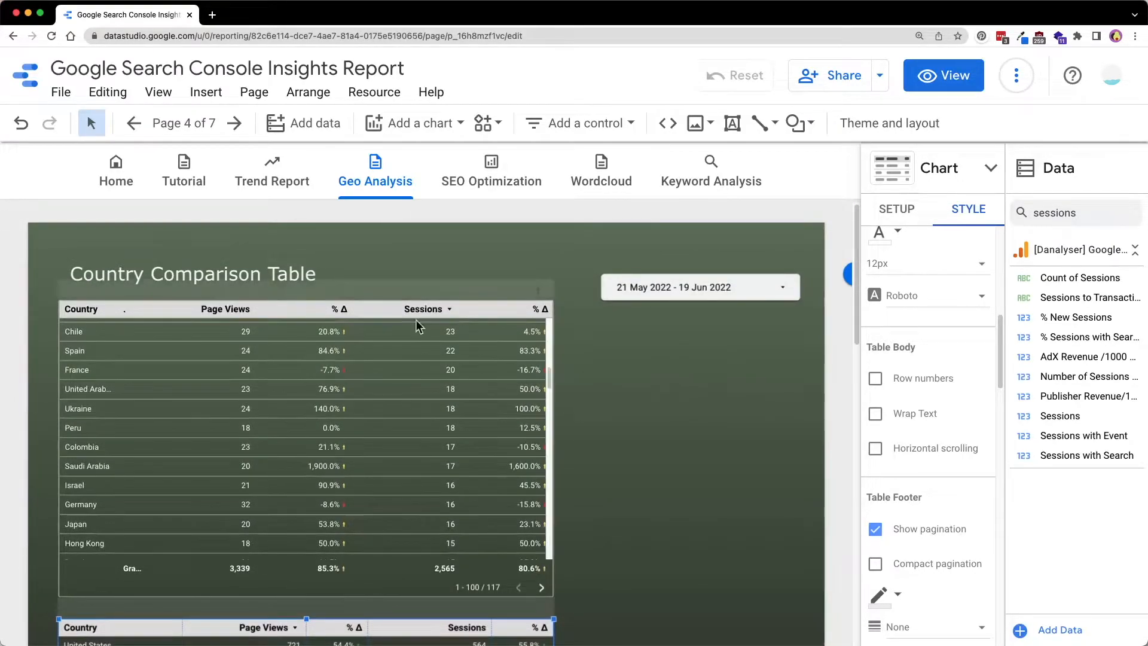
mouse_move(356, 341)
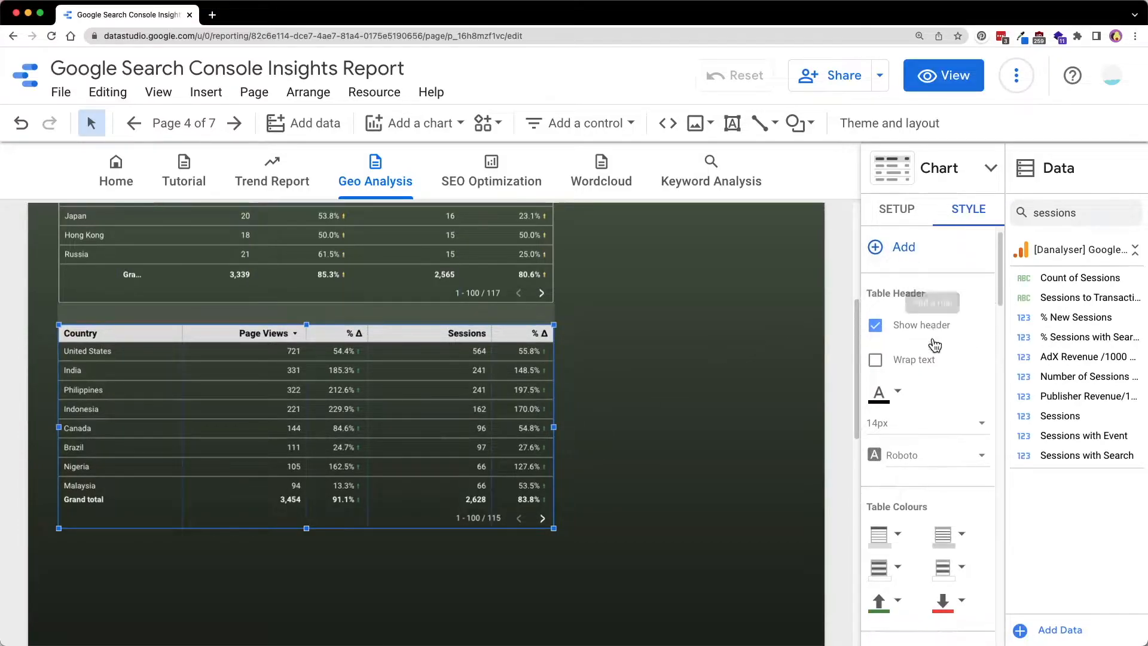
- Colour positive % changes yellow and check the negative change colour stays red
scroll("down", 3)
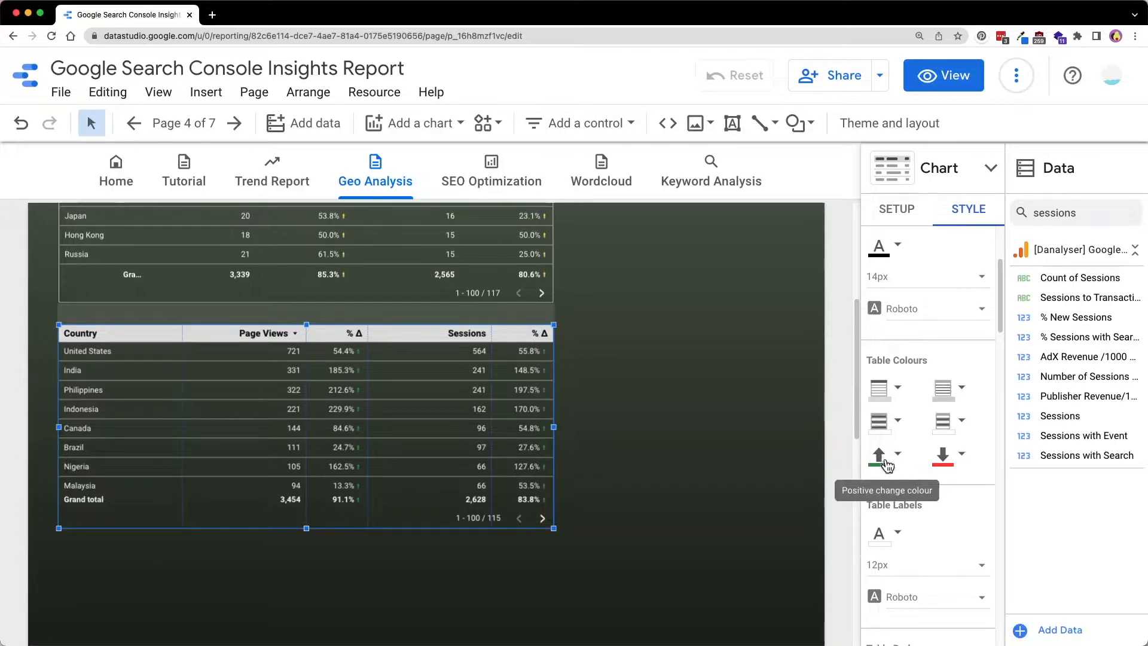
scroll("down", 3)
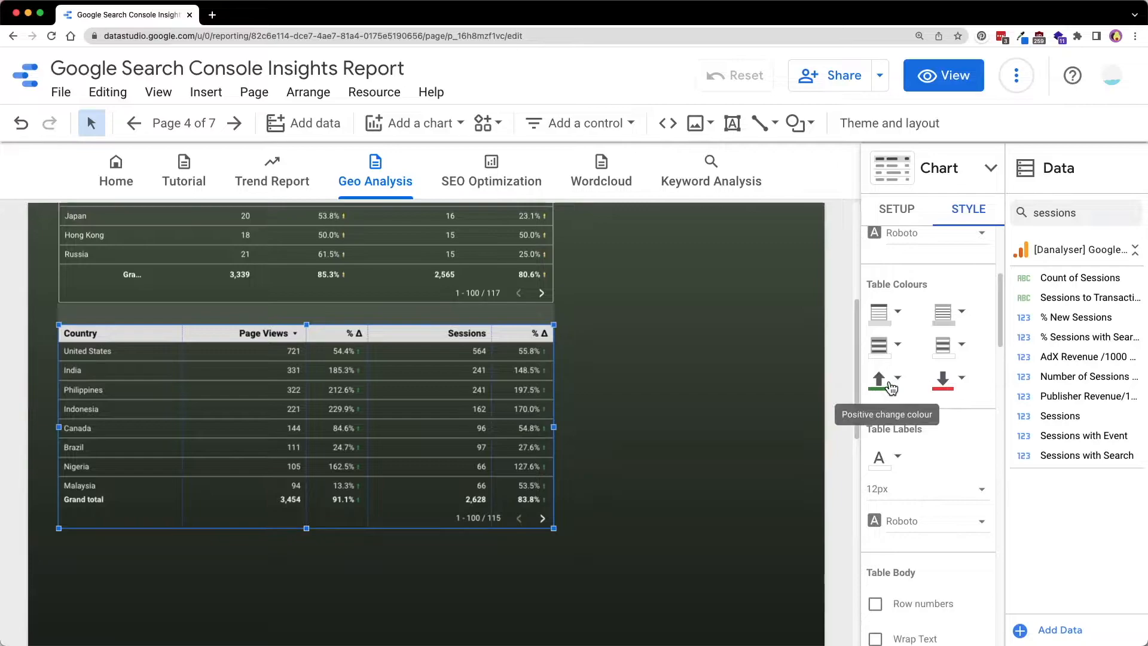
left_click(880, 379)
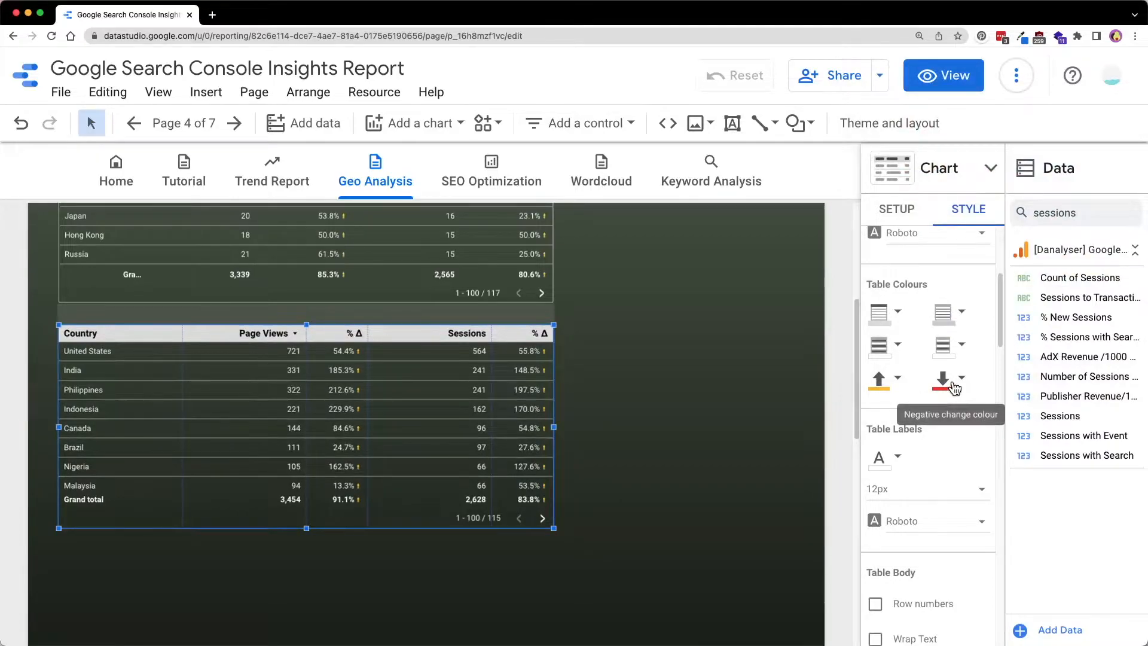
left_click(957, 386)
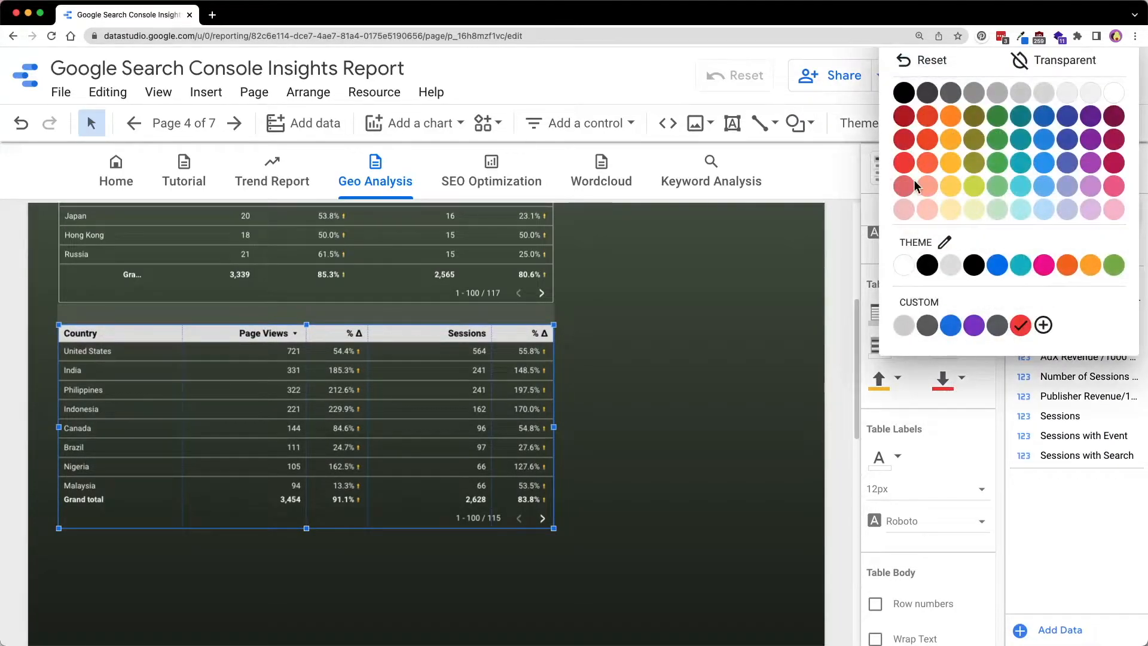
mouse_move(932, 175)
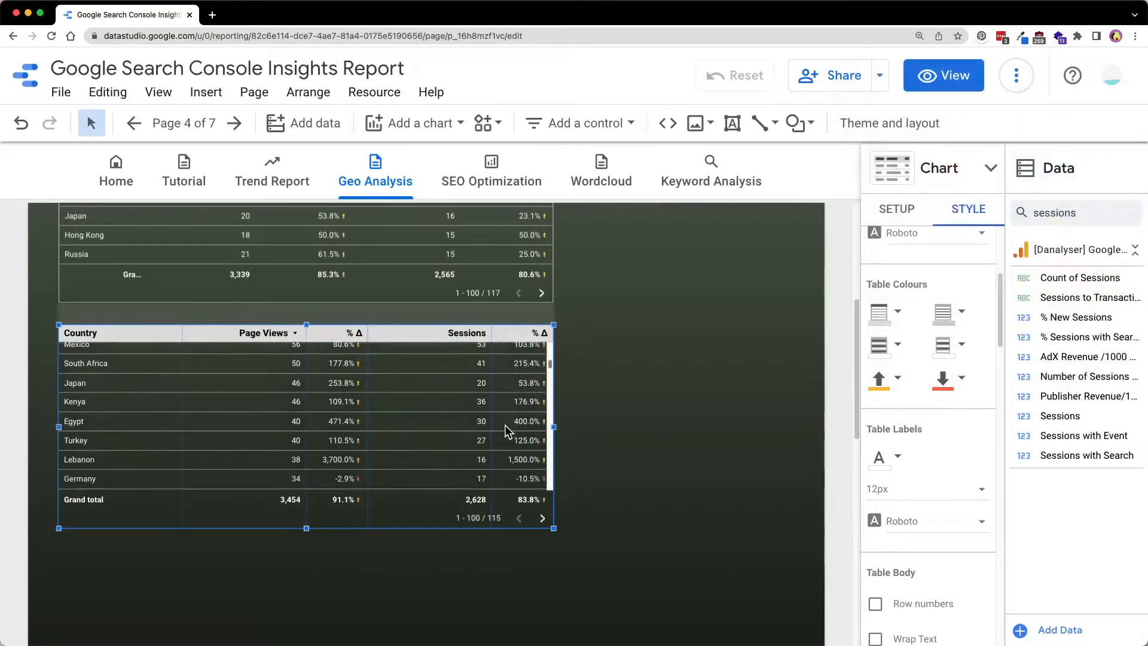
scroll("down", 3)
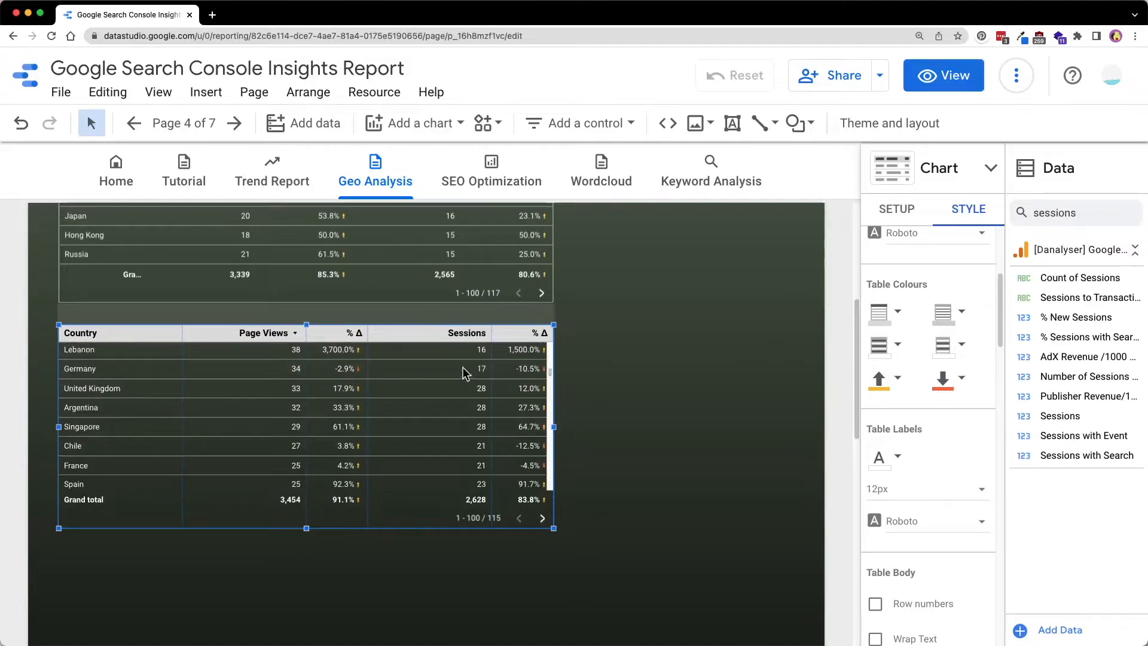
mouse_move(366, 379)
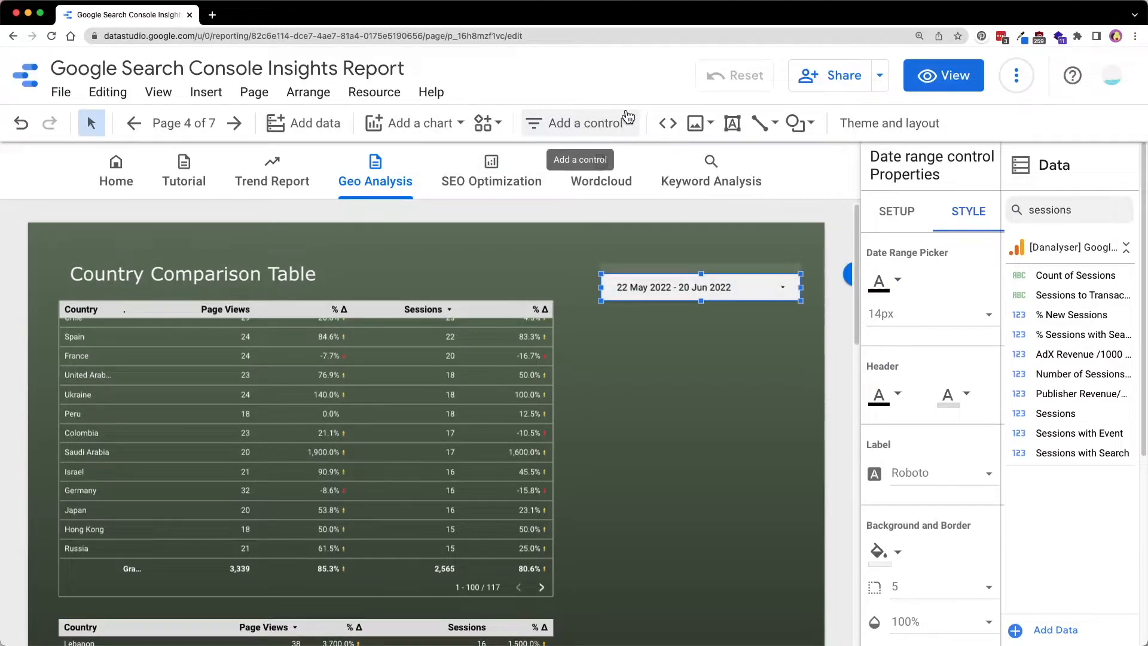
- Add a date range control and place it beside the Country Comparison Table title
left_click(579, 122)
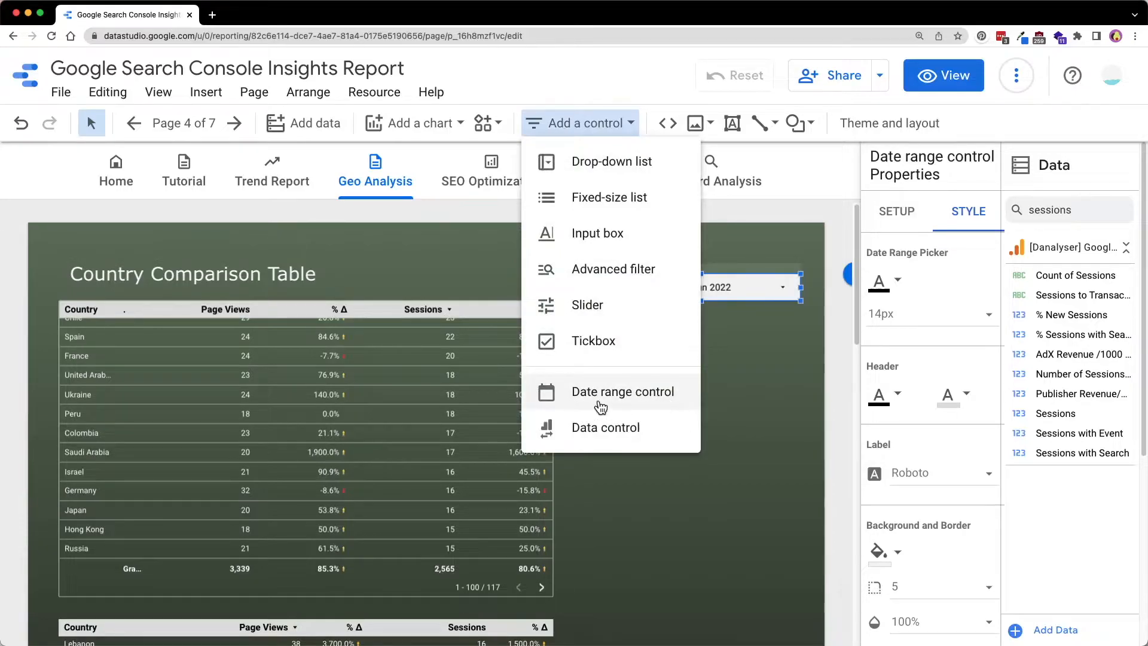
left_click(621, 391)
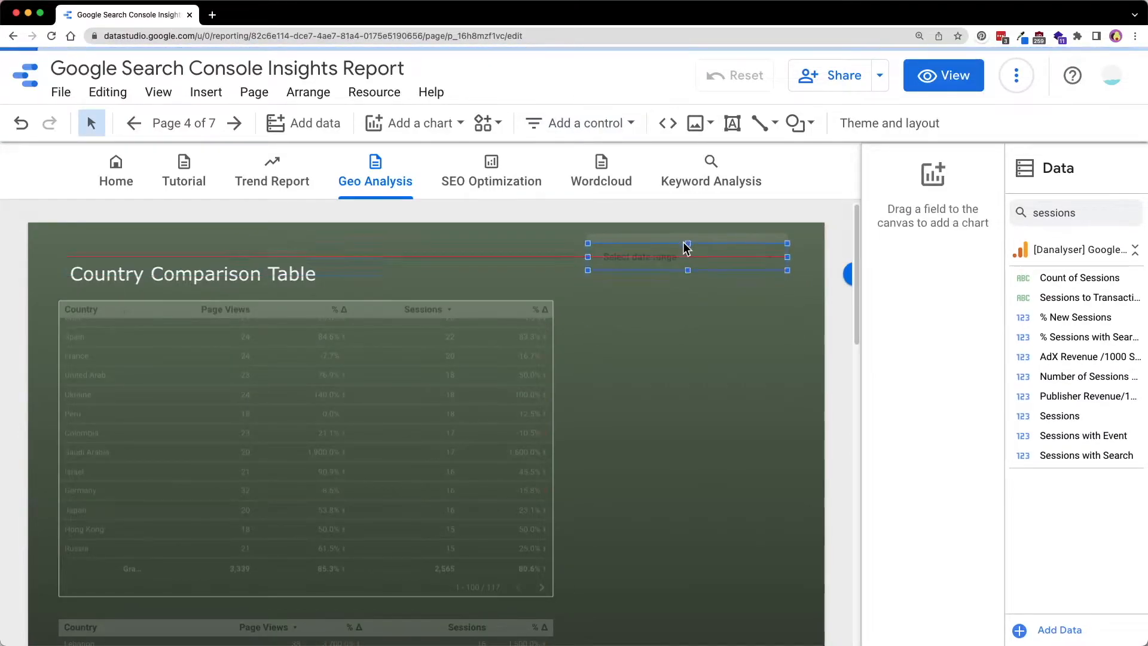
left_click(686, 263)
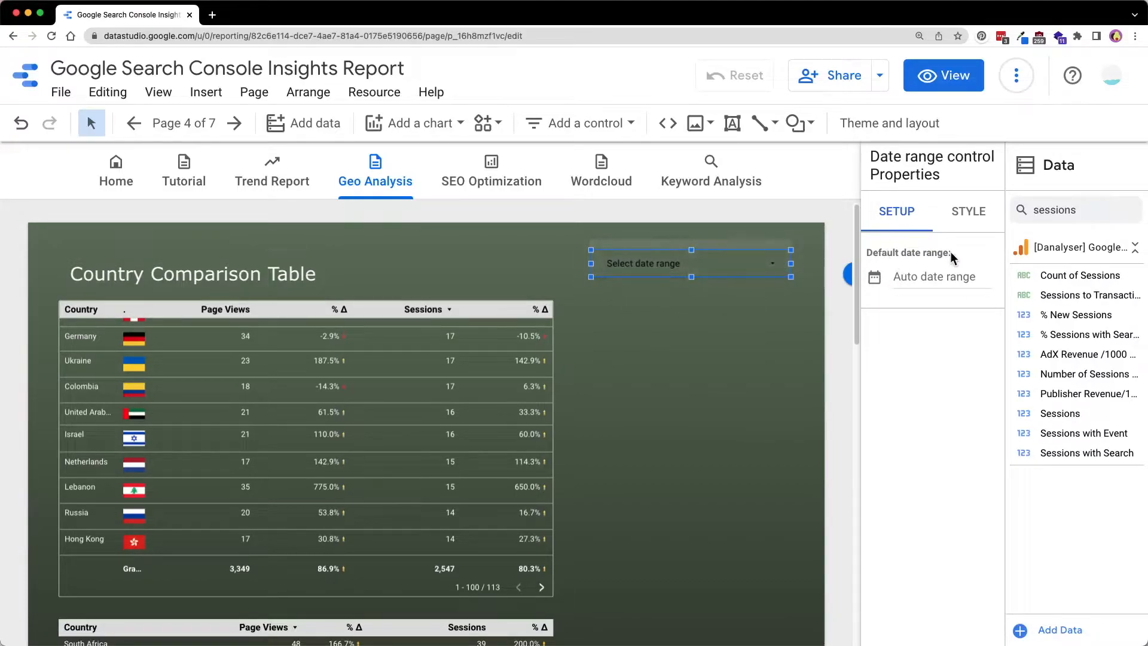
- Set the control's default date range to This month to date (1–20 Jun 2022) and deselect it
left_click(933, 277)
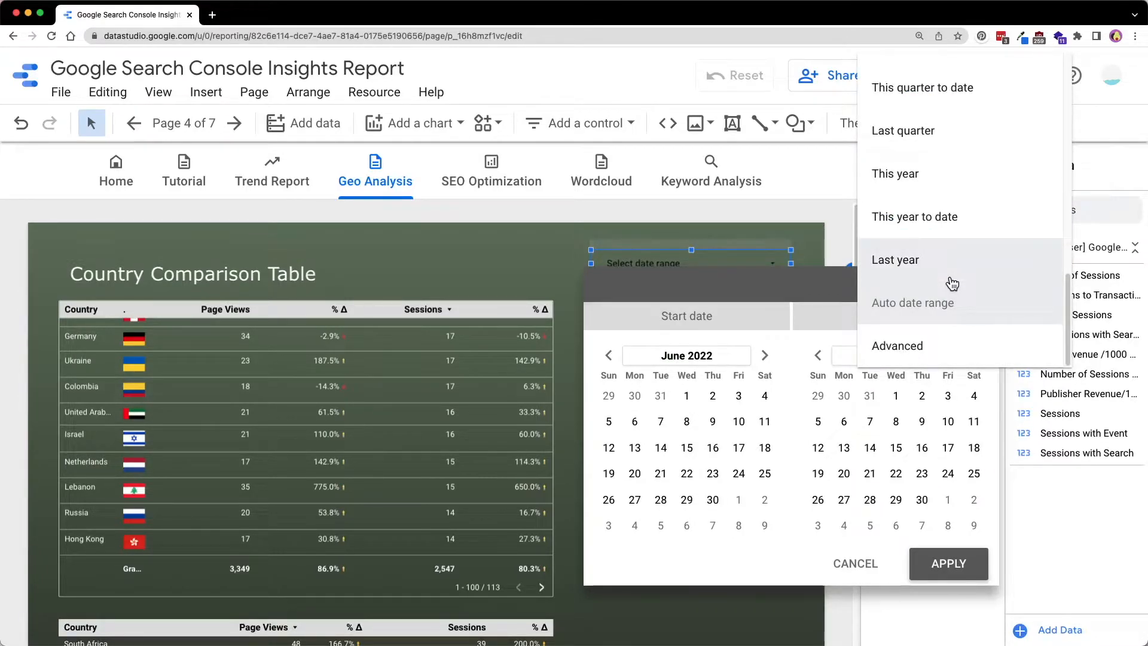
scroll("down", 3)
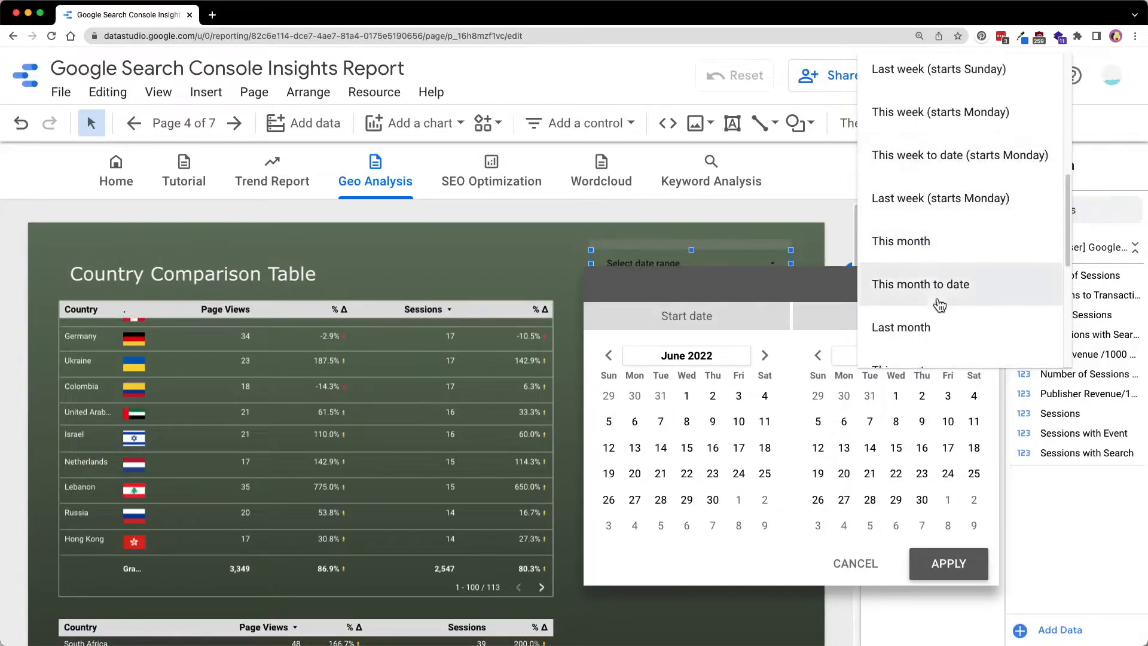
left_click(919, 284)
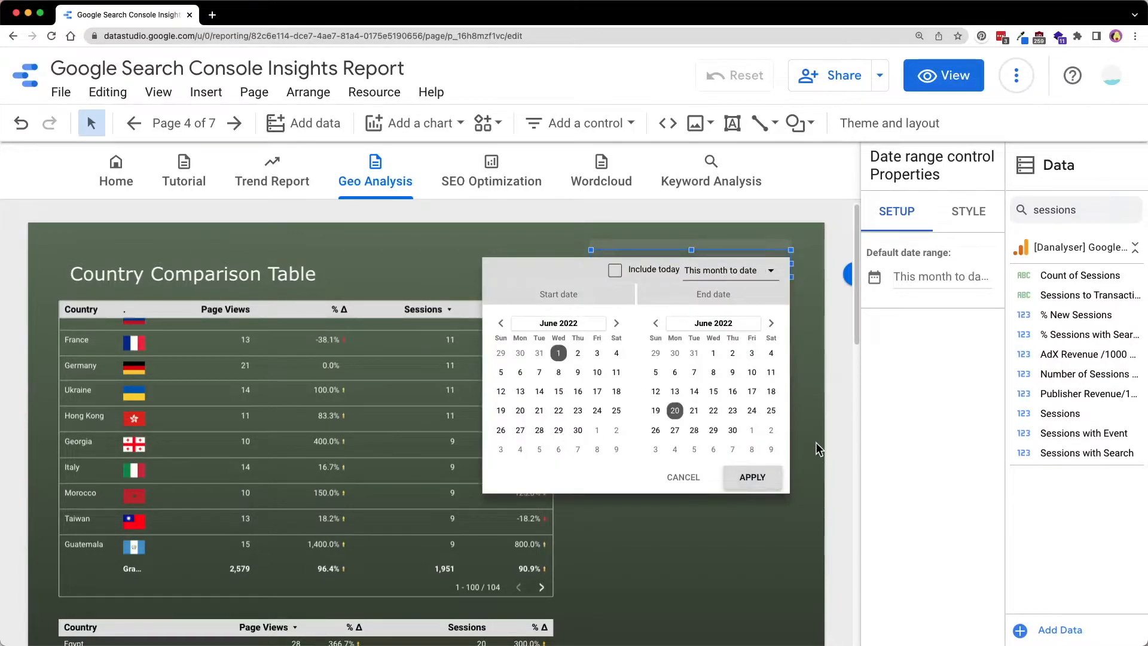
left_click(752, 478)
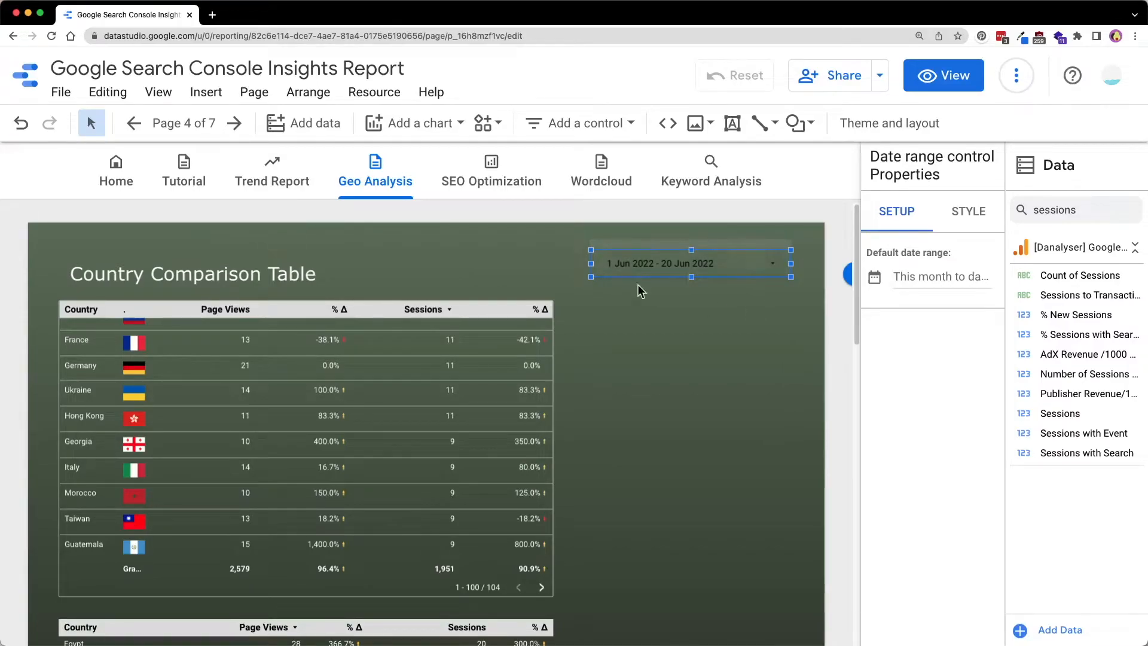
mouse_move(724, 309)
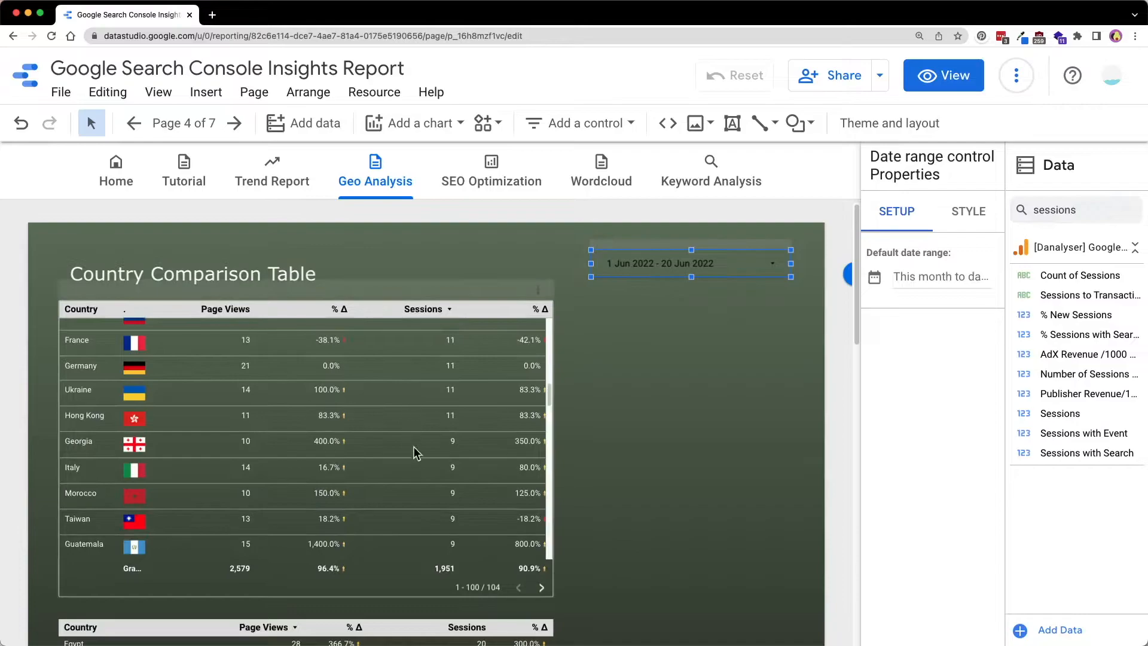
scroll("down", 3)
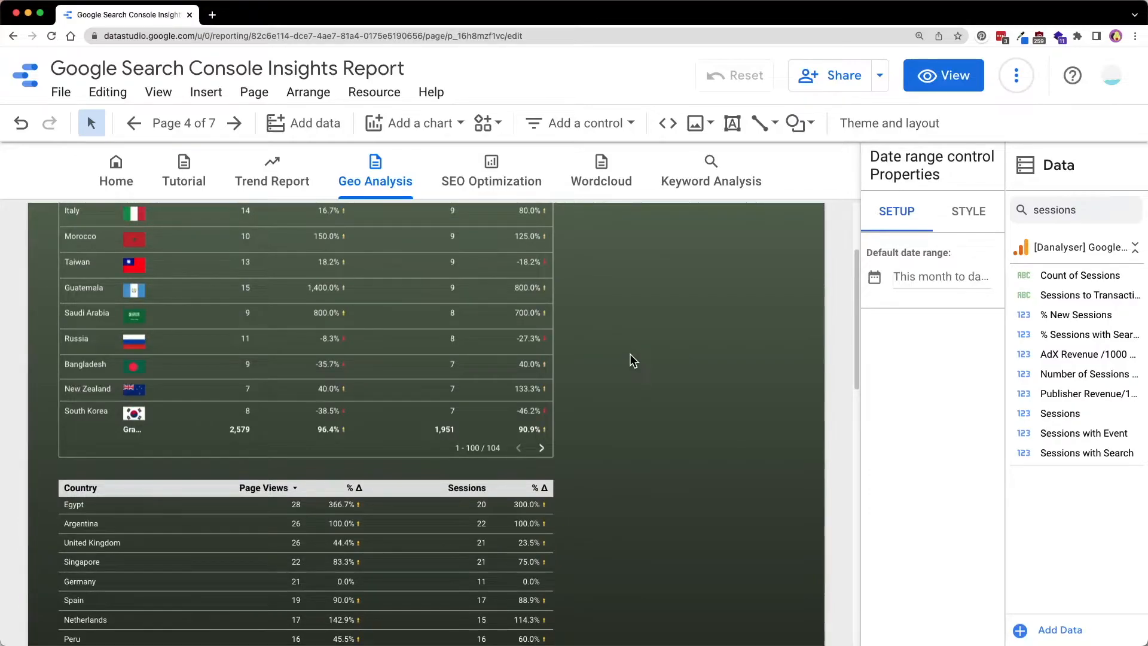
left_click(942, 75)
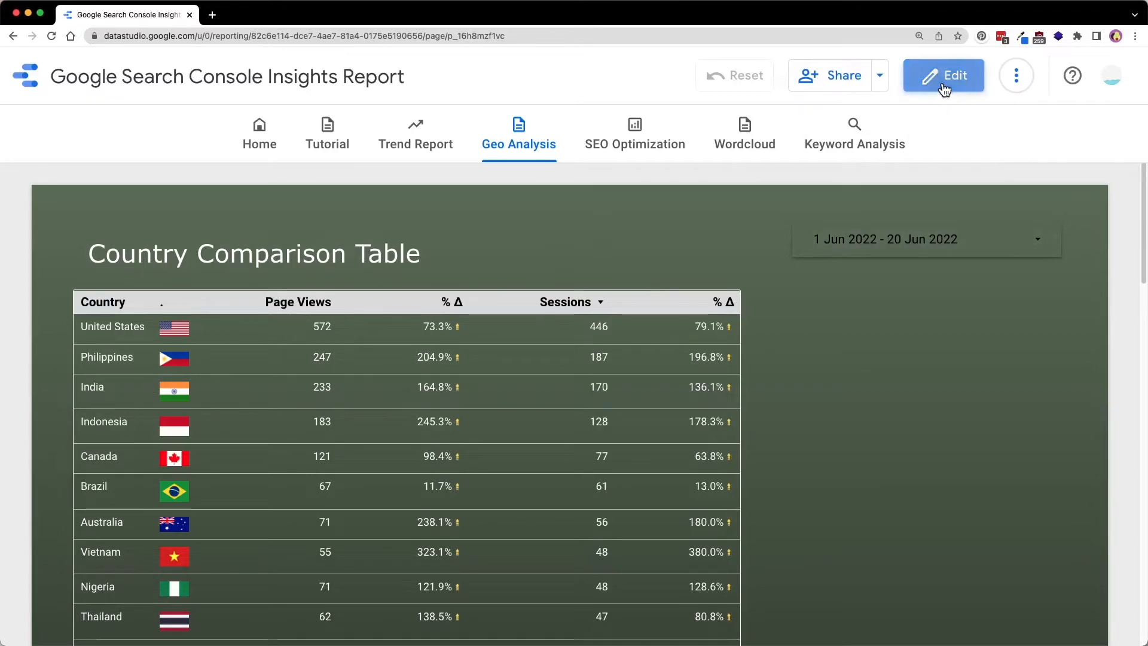
- Add a text box noting United States and the Month to Date (1st June) choice
left_click(944, 75)
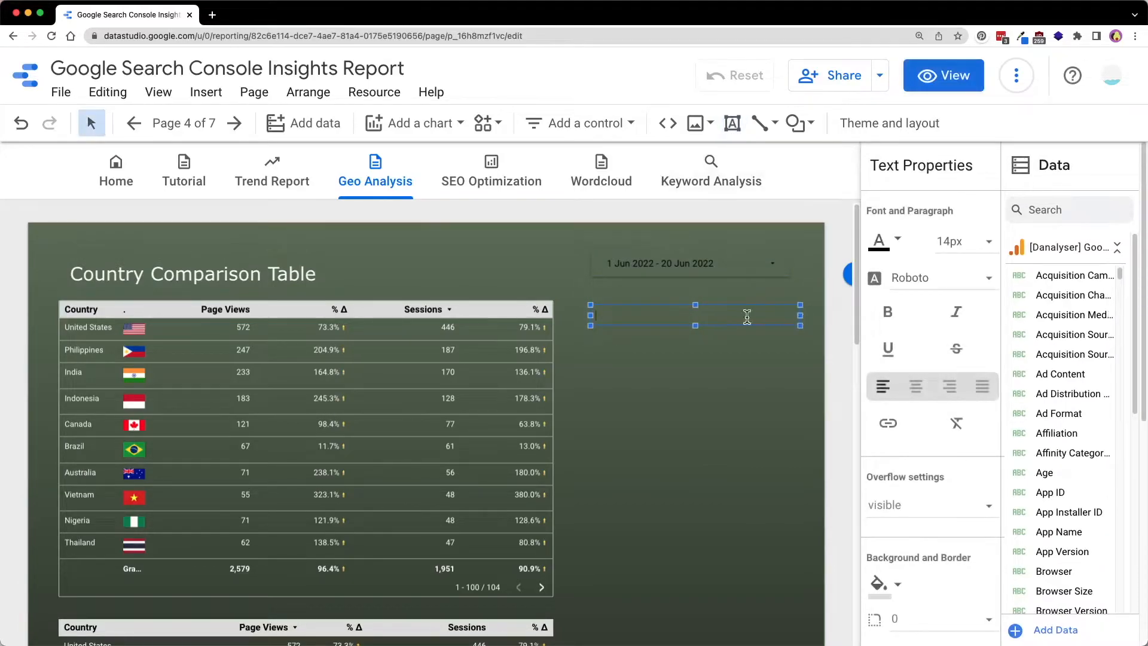
type("United States")
type("Choose Date = \"This")
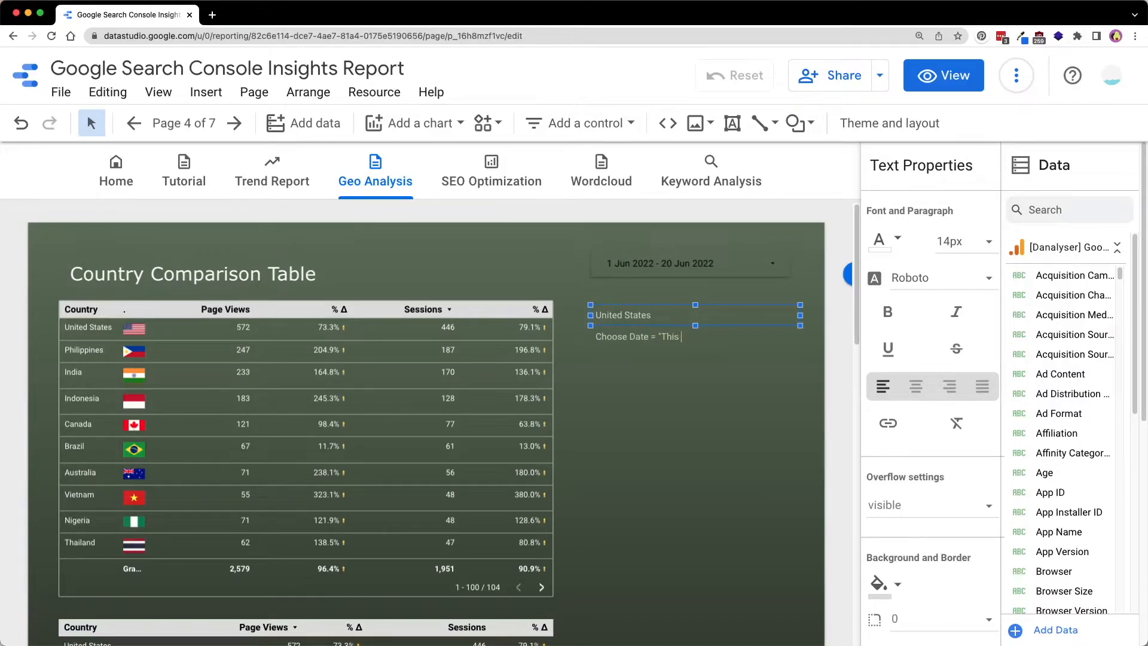
type("Month to Date\"")
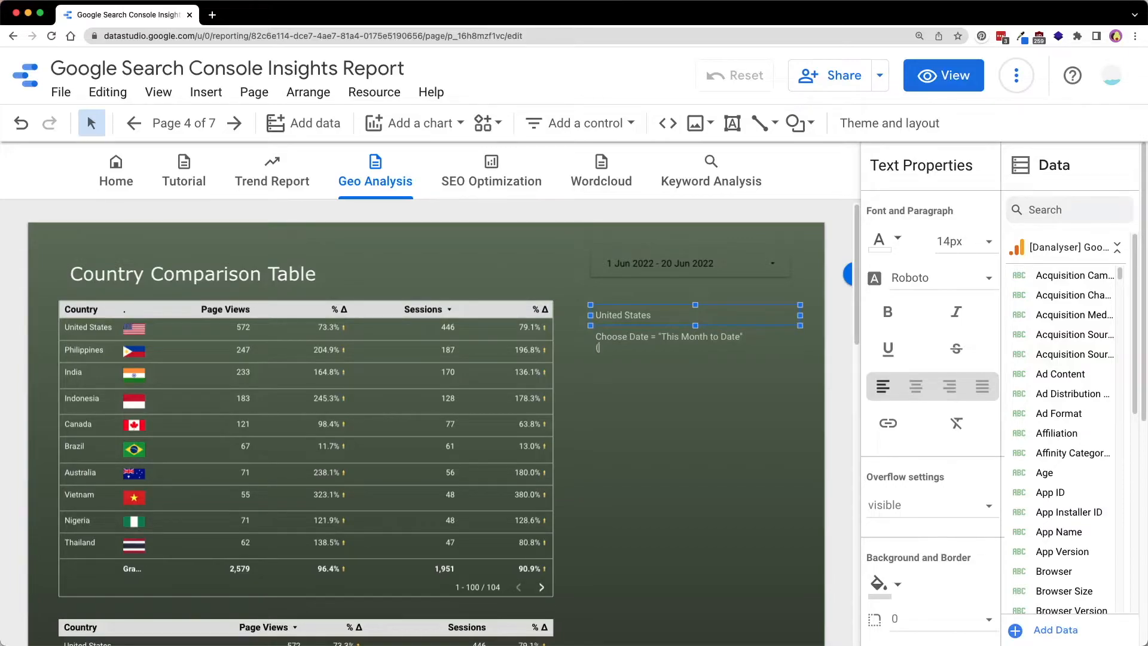
type("(1st June - 20th June")
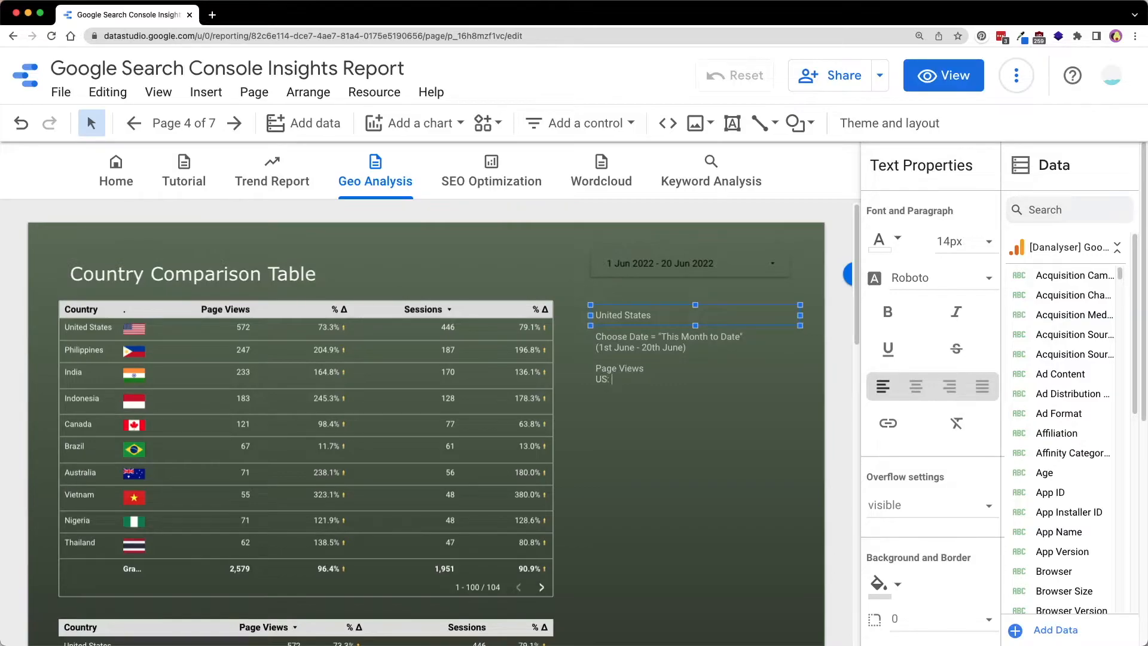
- Note US Page Views of 572 and a 73% percentage increase in the text box
type("572")
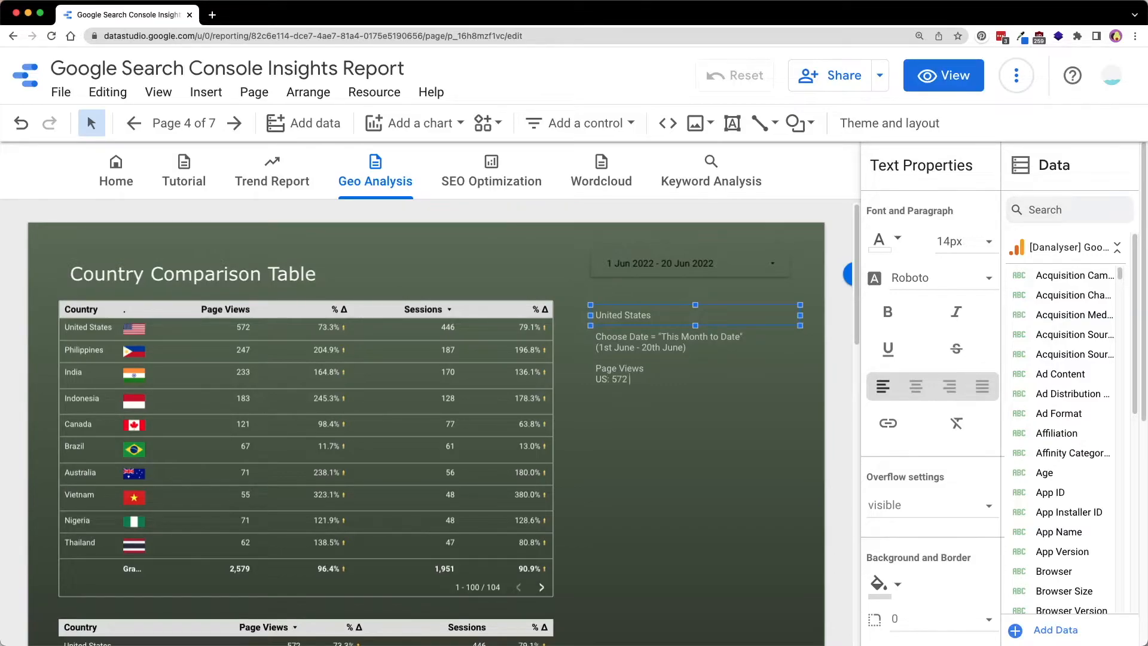
type("Percentage")
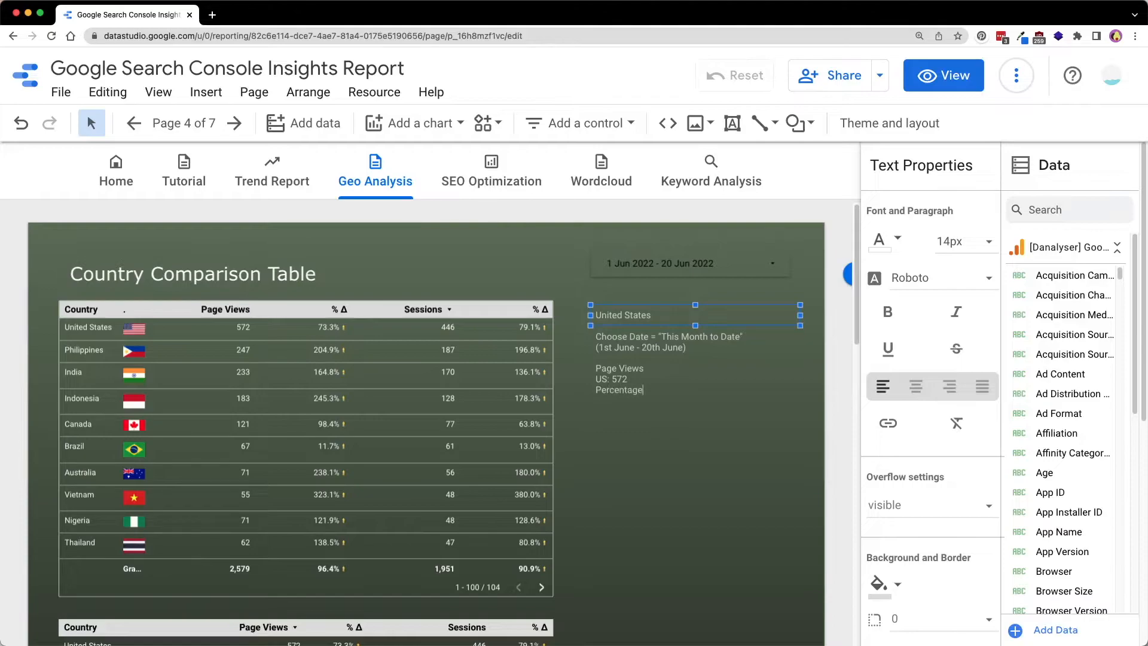
type("Increase:")
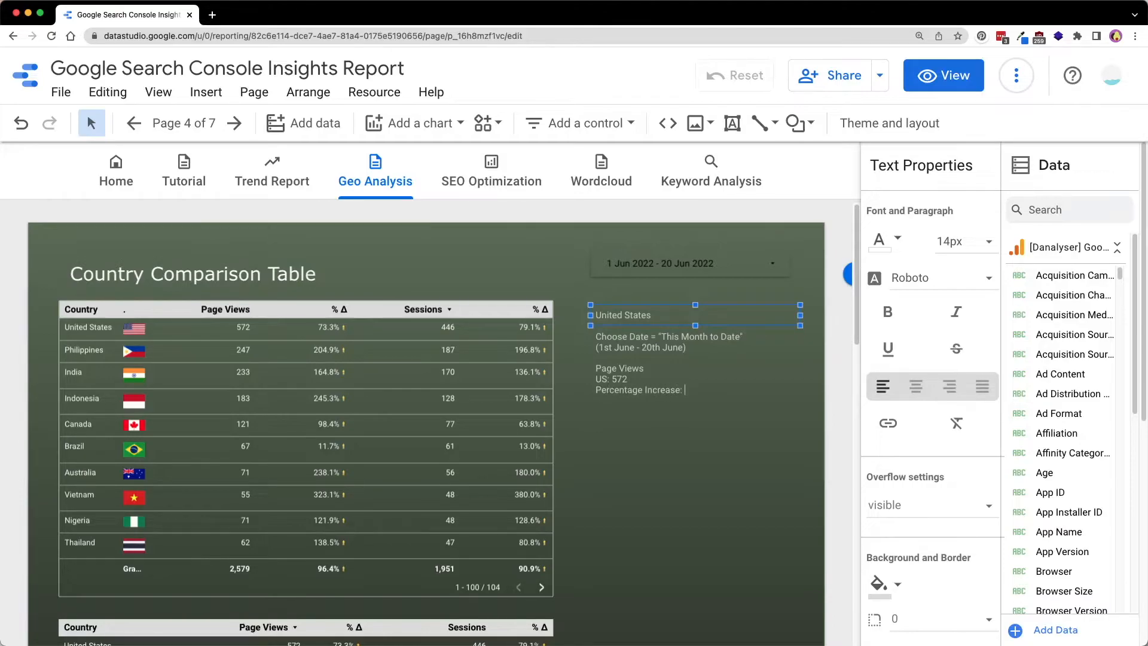
type("73.")
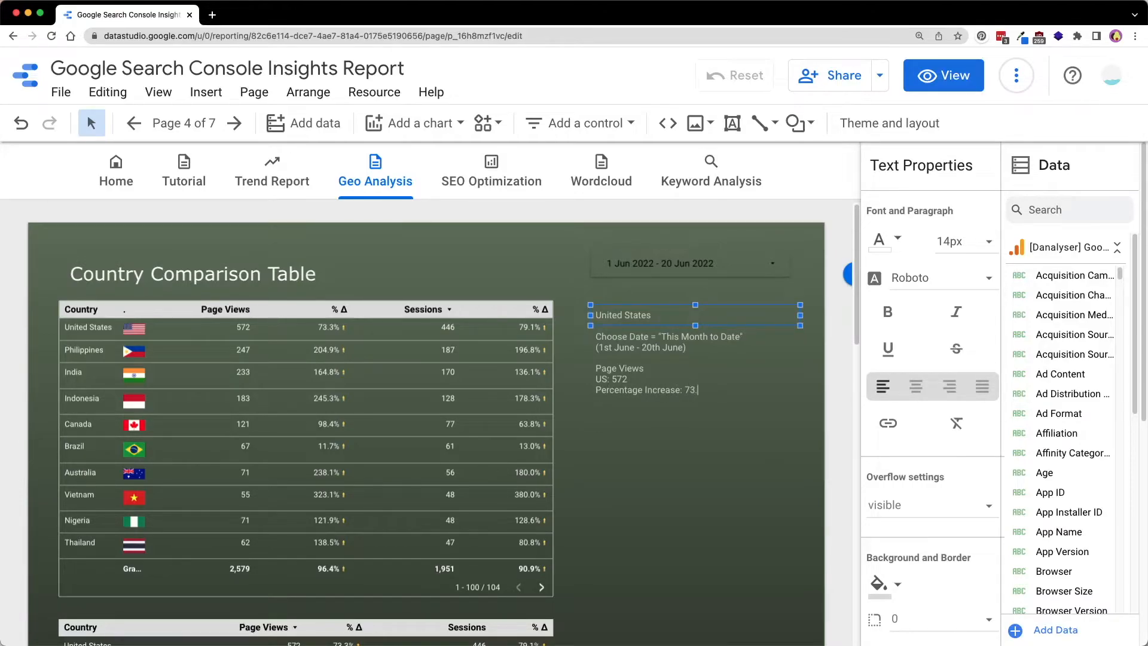
left_click(942, 75)
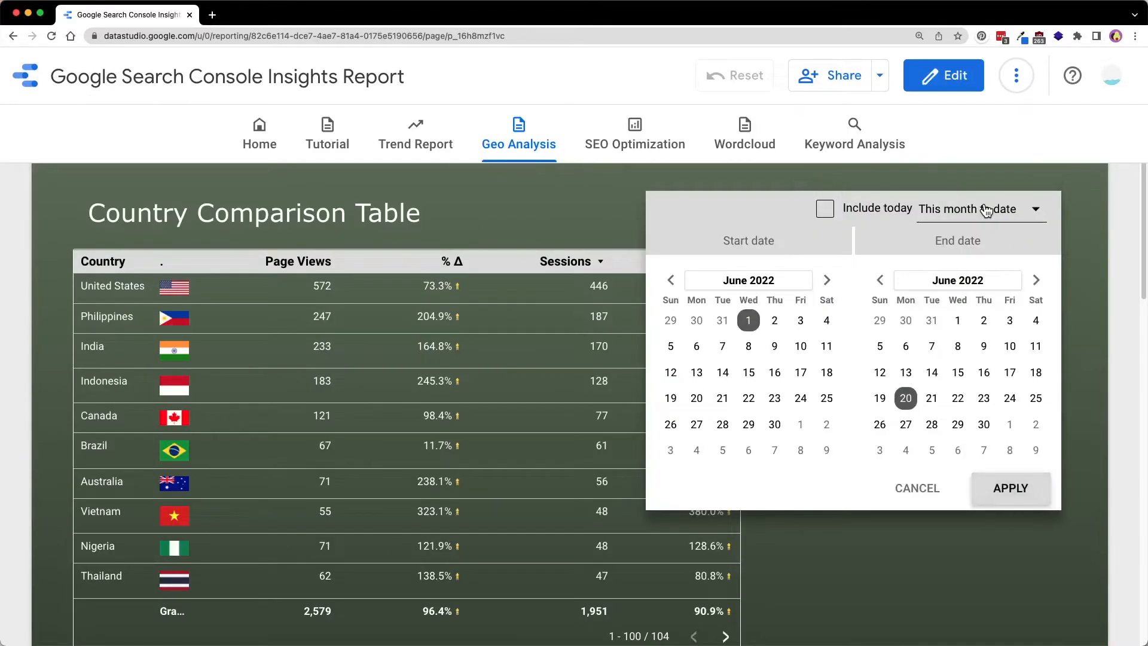
- Apply a fixed 1–20 June 2022 range, updating United States to an 83.9% change
left_click(974, 208)
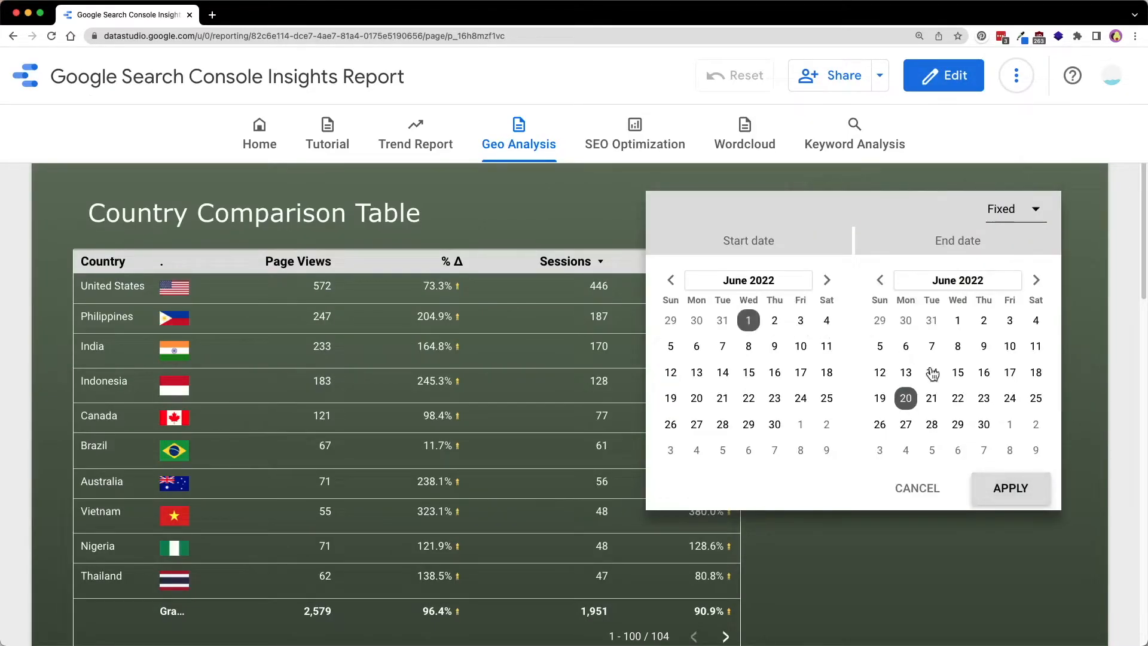
mouse_move(1039, 214)
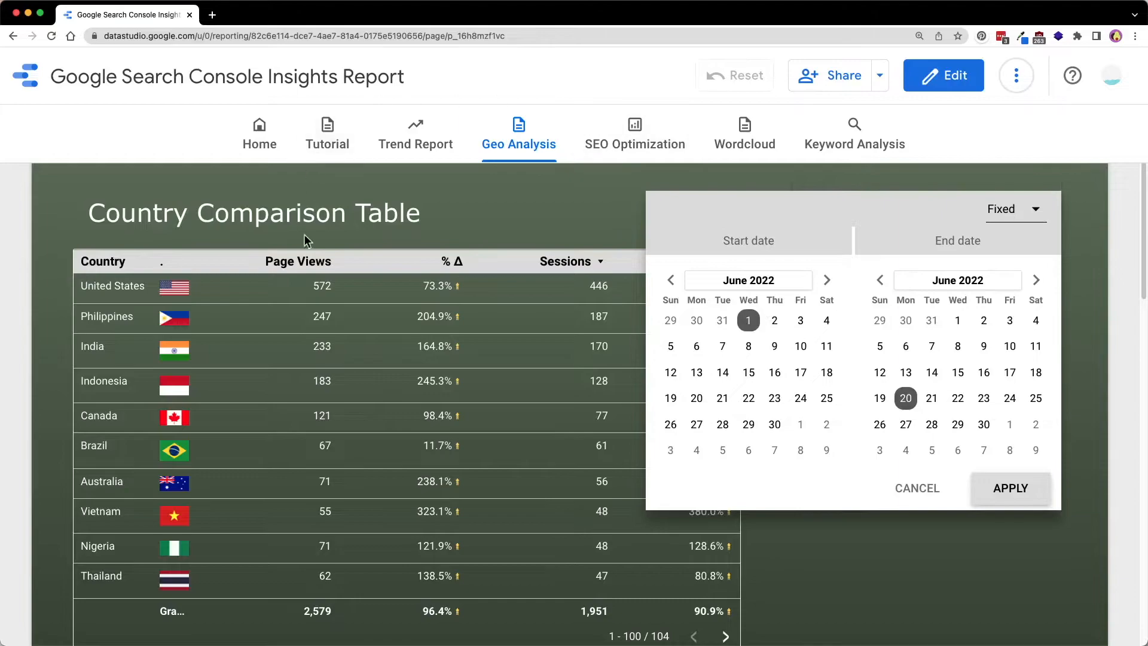
mouse_move(1020, 468)
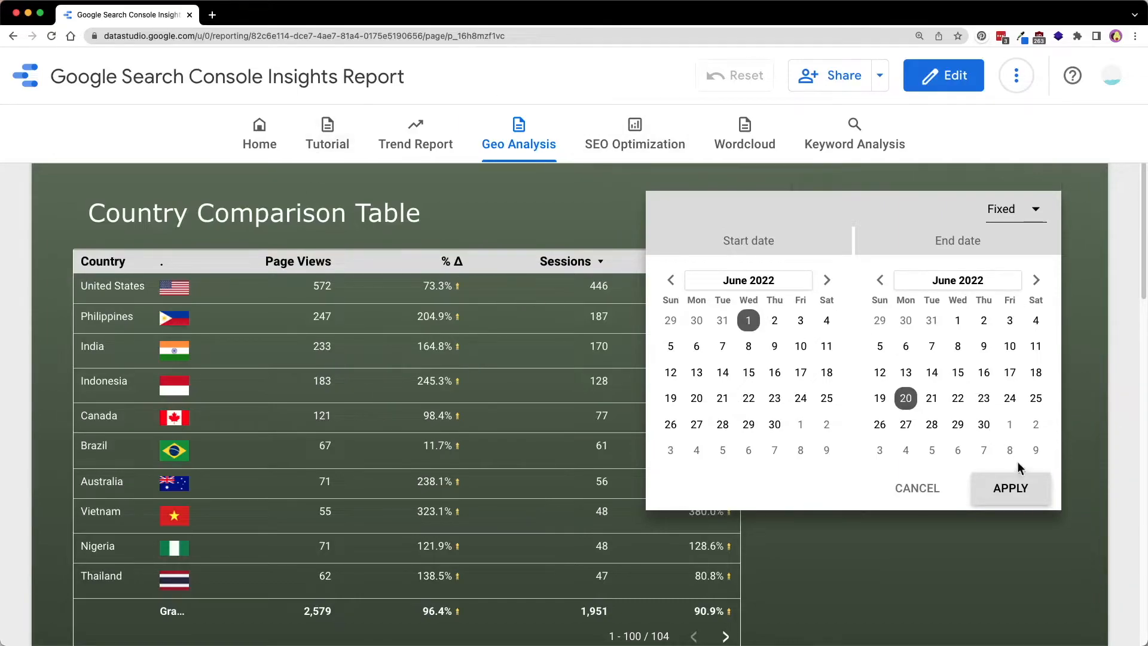
left_click(1009, 488)
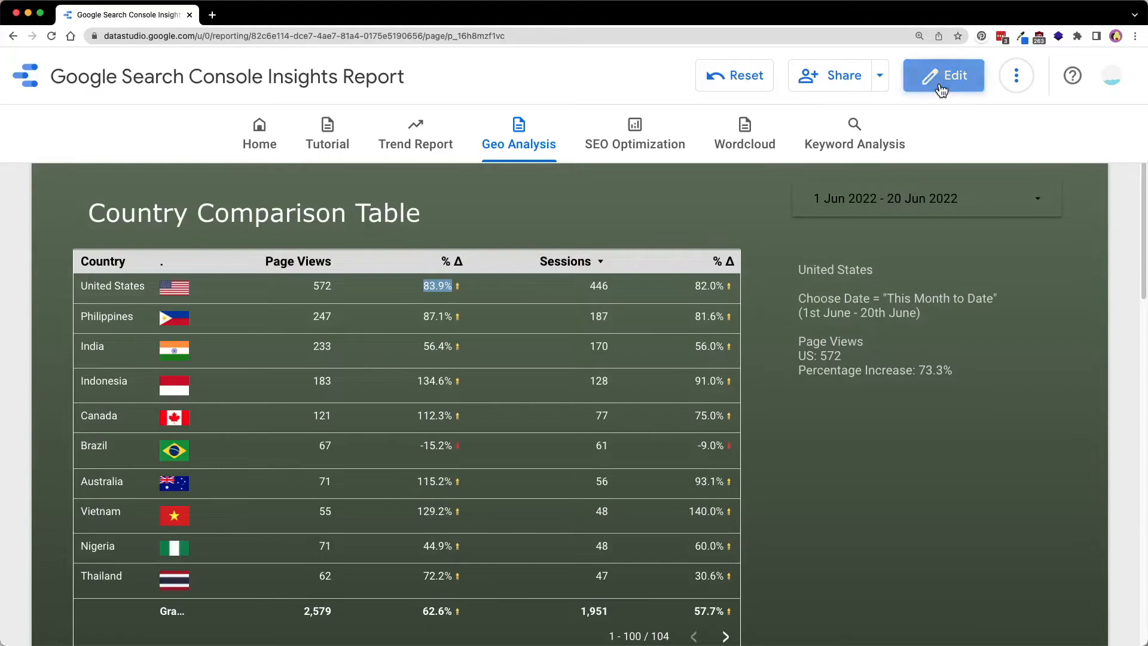
- Return to editing and reopen the date range calendar showing 1–20 June 2022
left_click(943, 76)
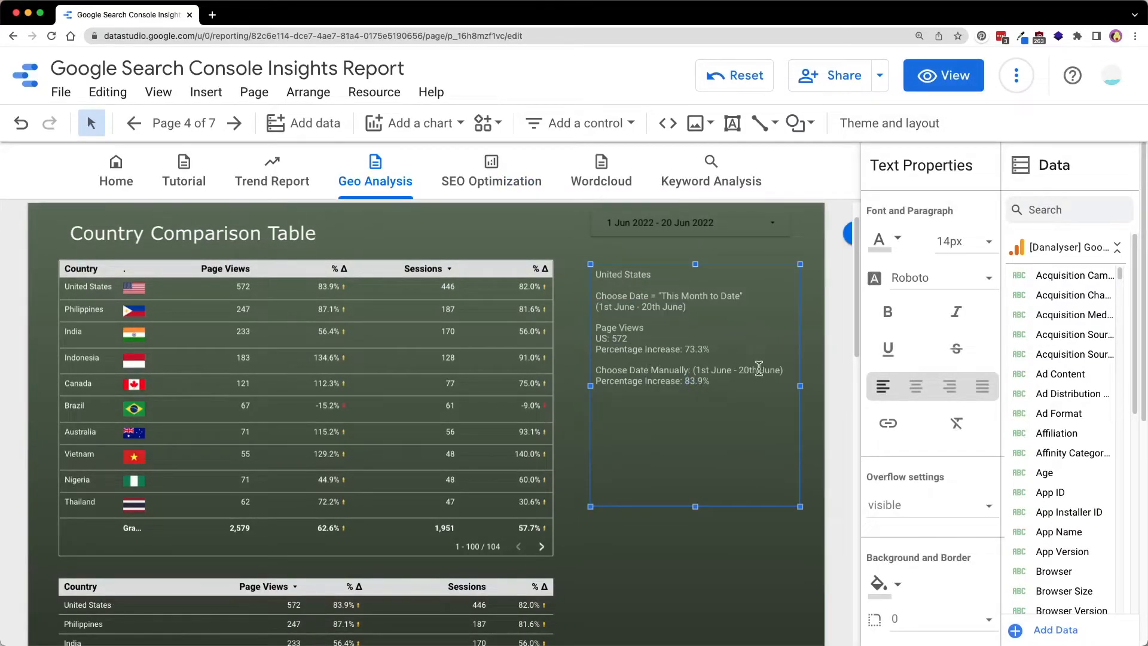
left_click(942, 75)
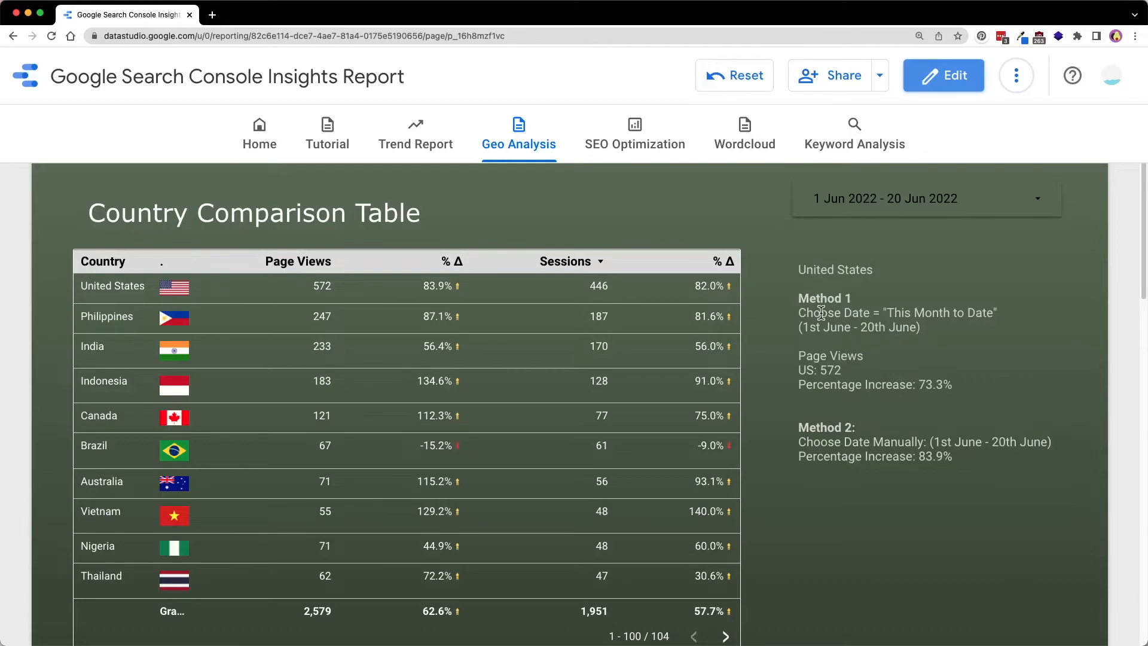
mouse_move(908, 308)
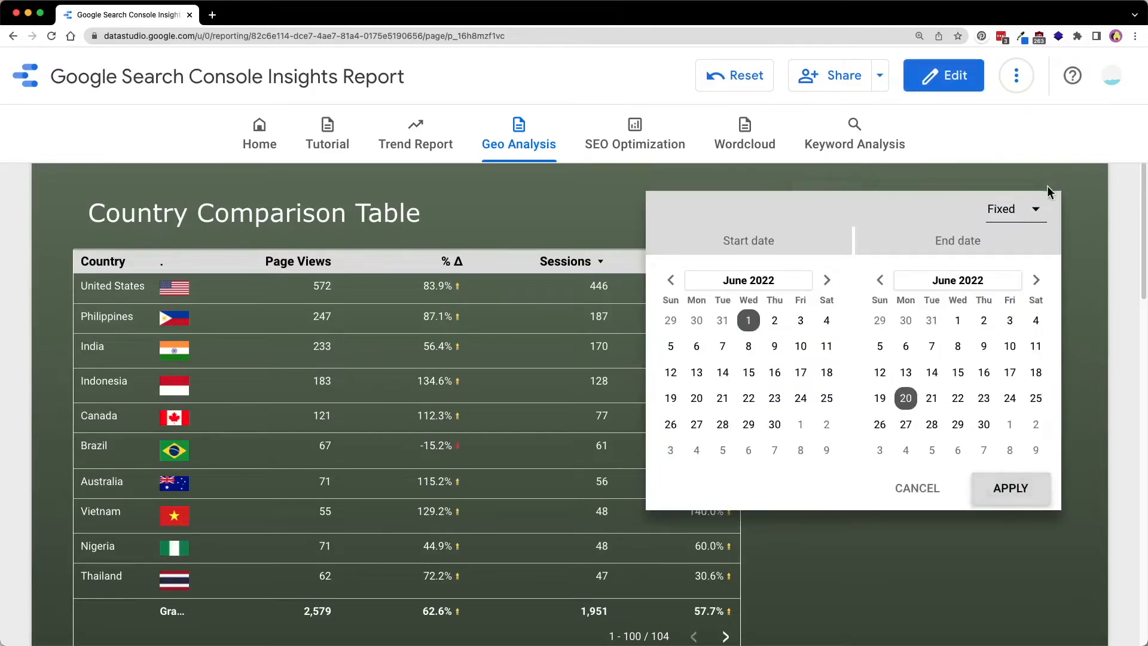
- Apply the 1–20 May 2022 date range so United States shows 330 page views
left_click(669, 280)
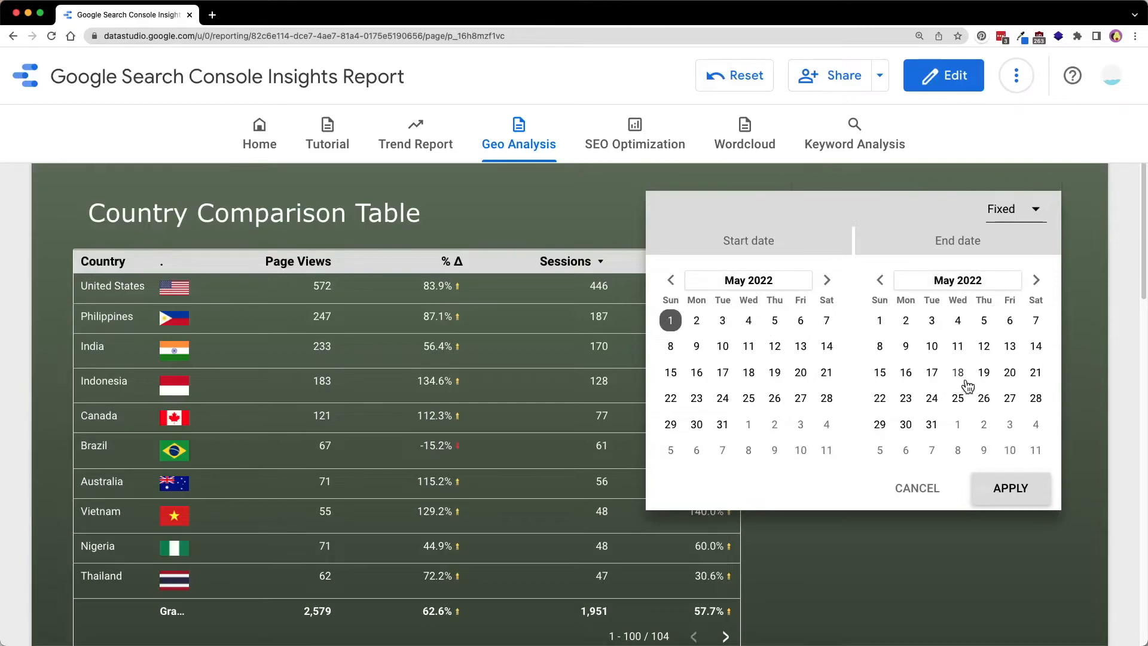
left_click(1009, 488)
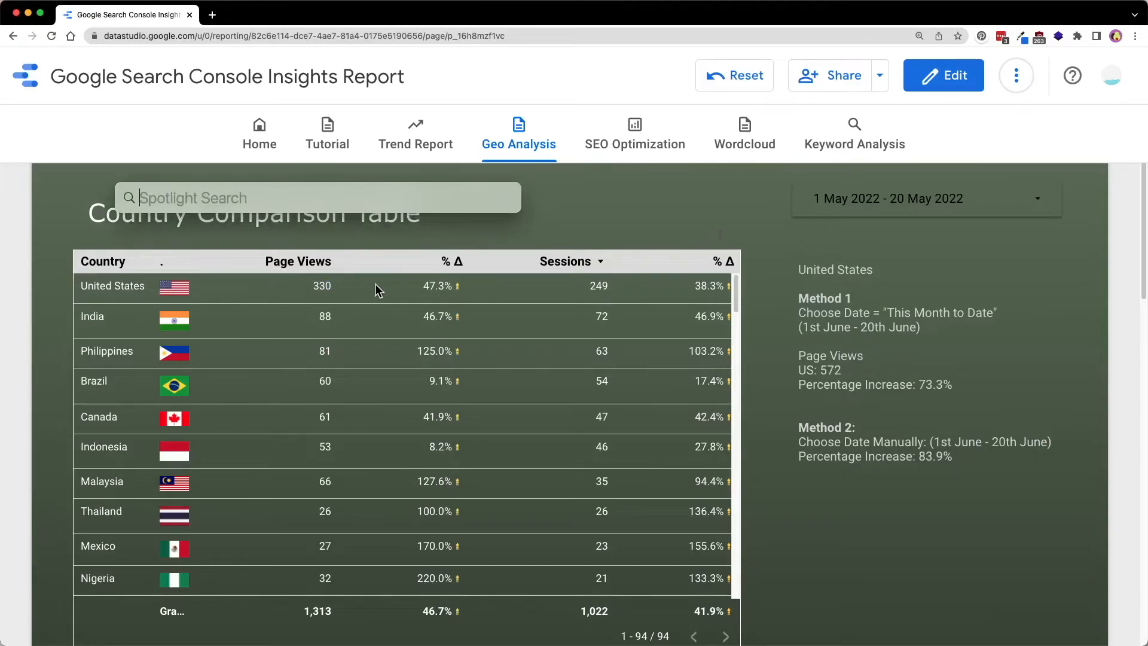
- Compute the change (572-330)/330*100 against the 330 page views
type("572")
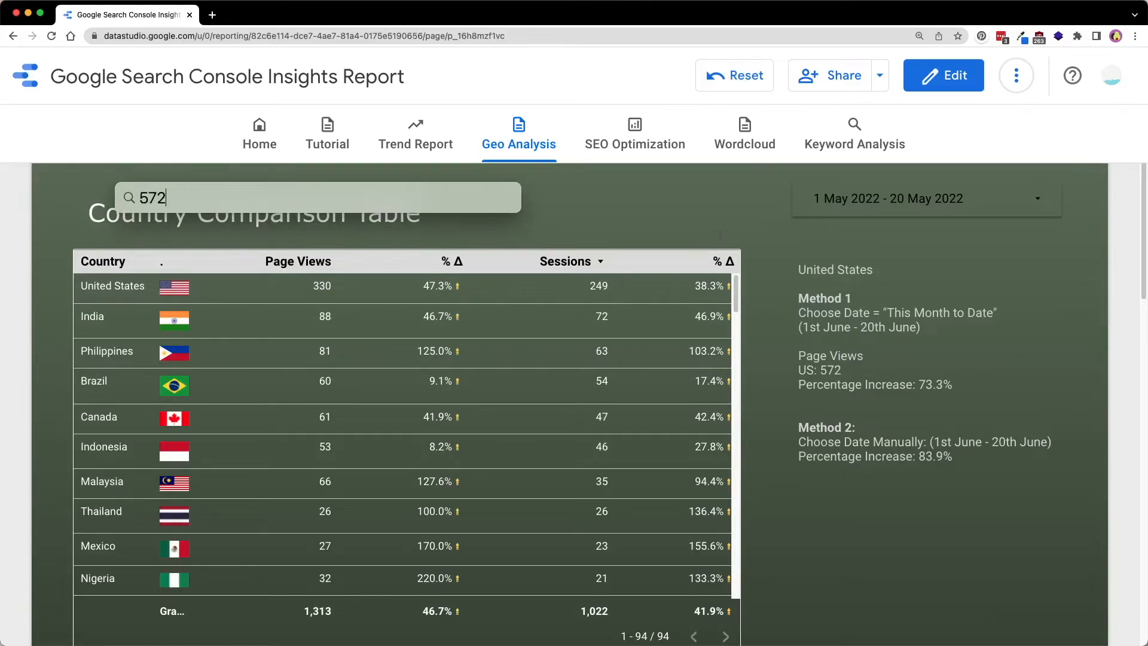
type("-330)")
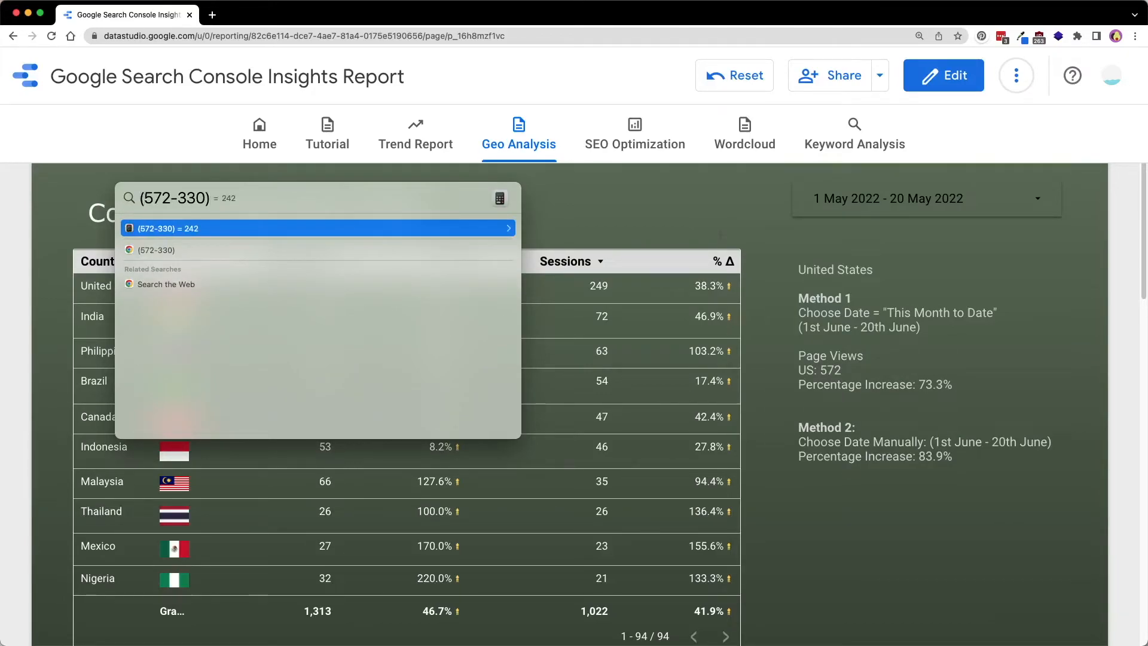
type("/330")
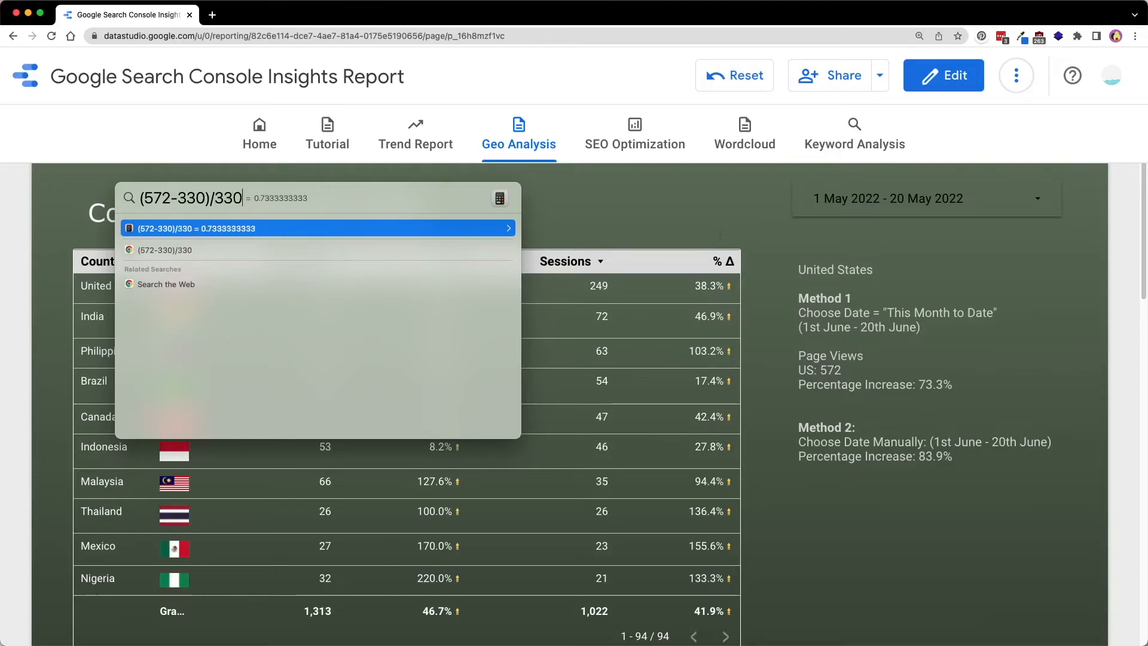
type("*100")
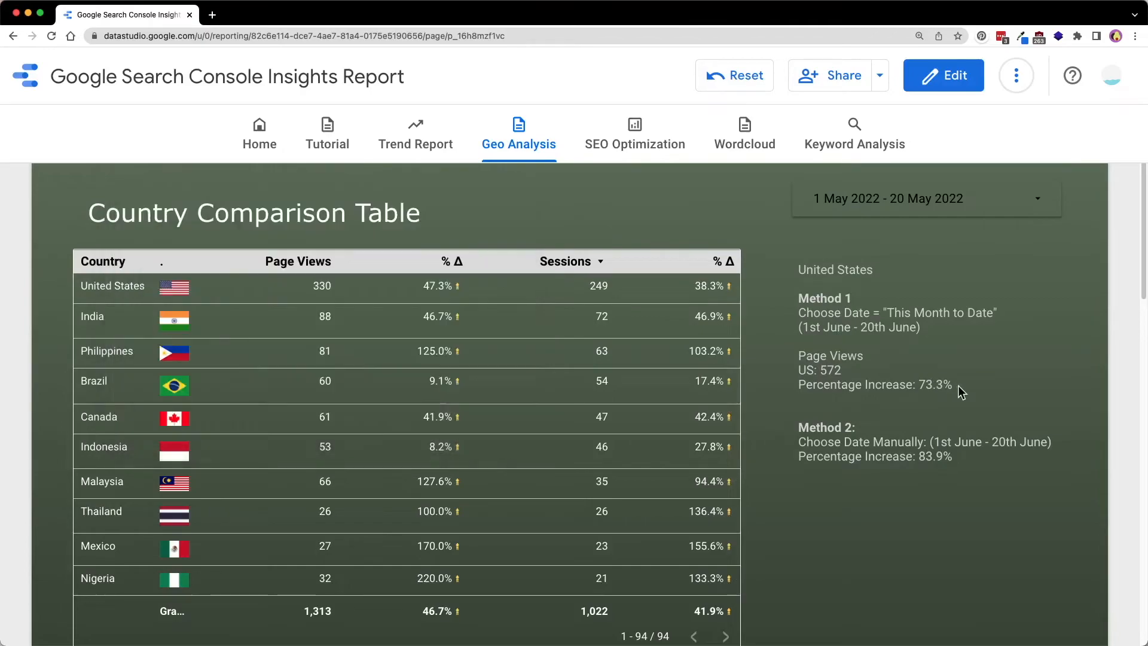
mouse_move(943, 74)
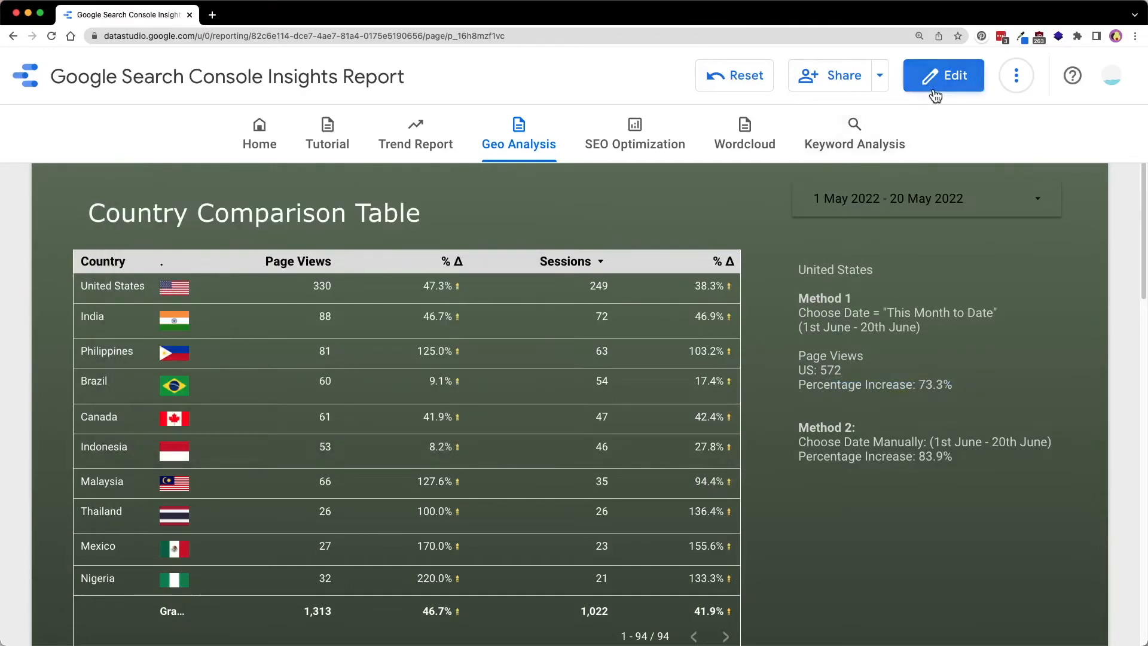
- Append 'in comparison to 1st May - 20th May' to Method 1's 73.3% line and return to view mode
left_click(943, 75)
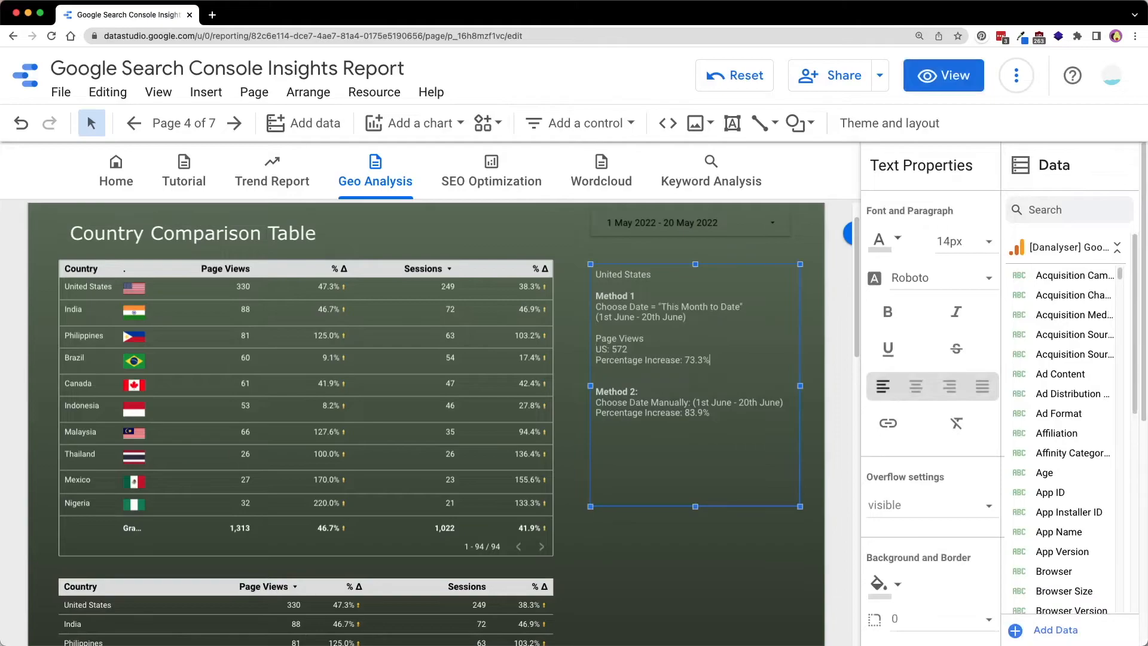
type("in comparison to 1st May")
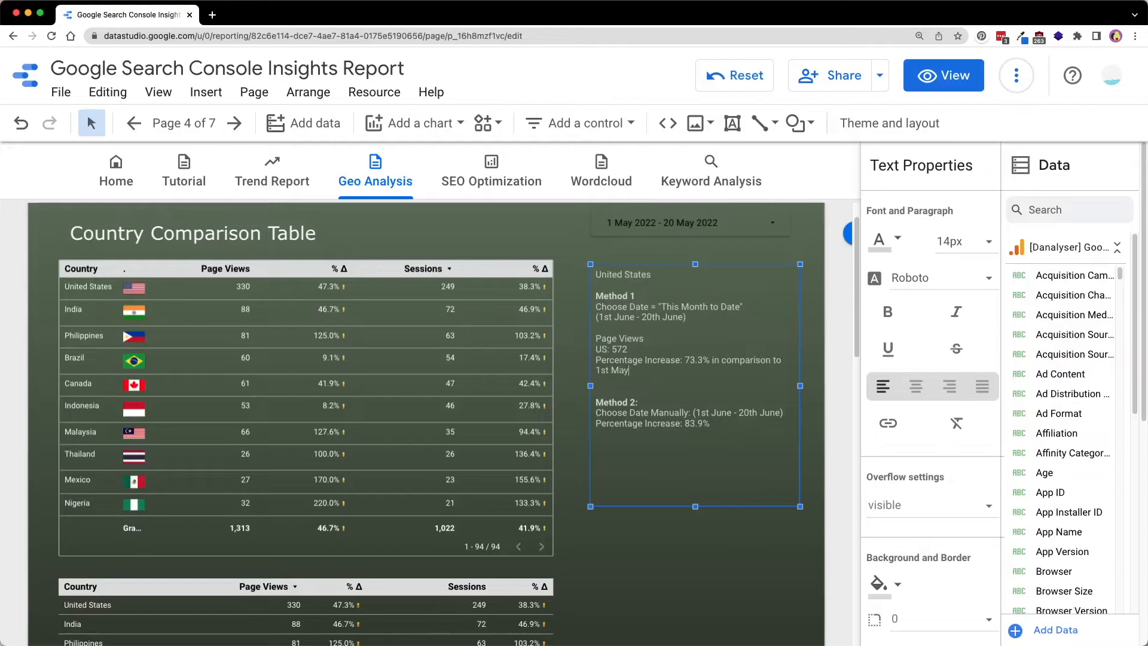
type("- 20th May")
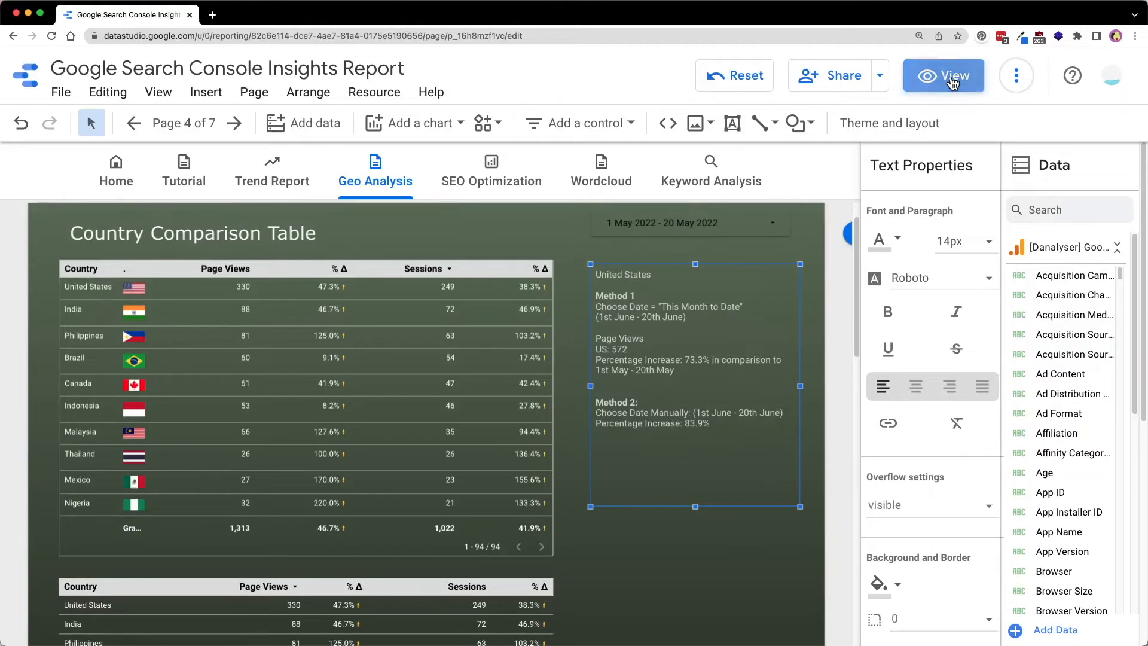
left_click(943, 75)
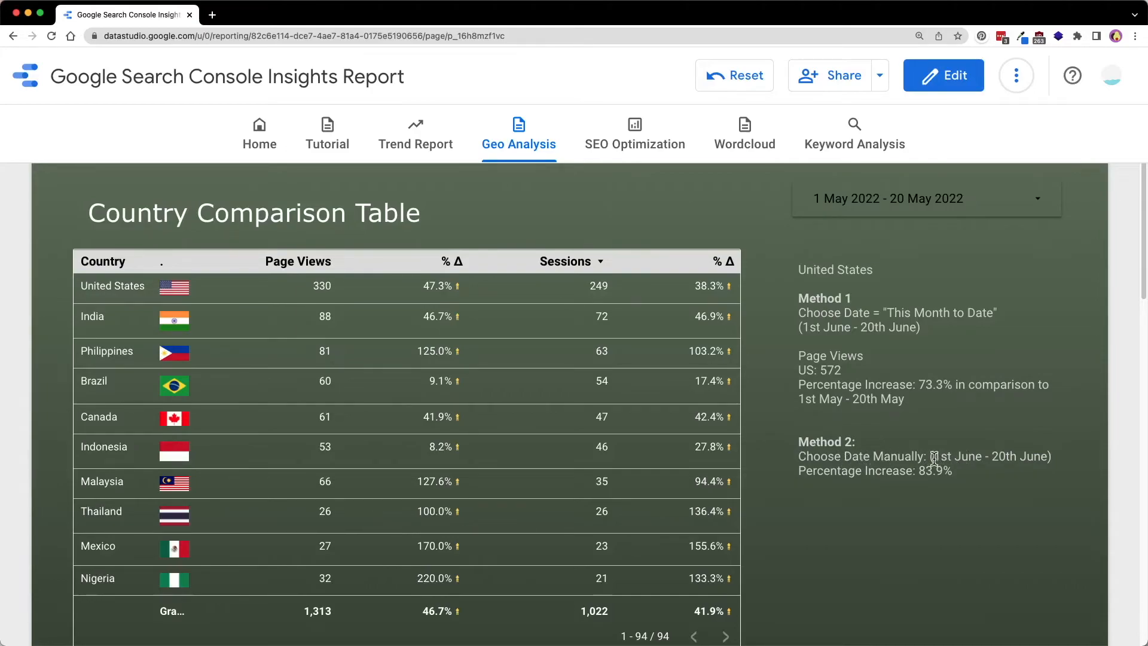
mouse_move(793, 122)
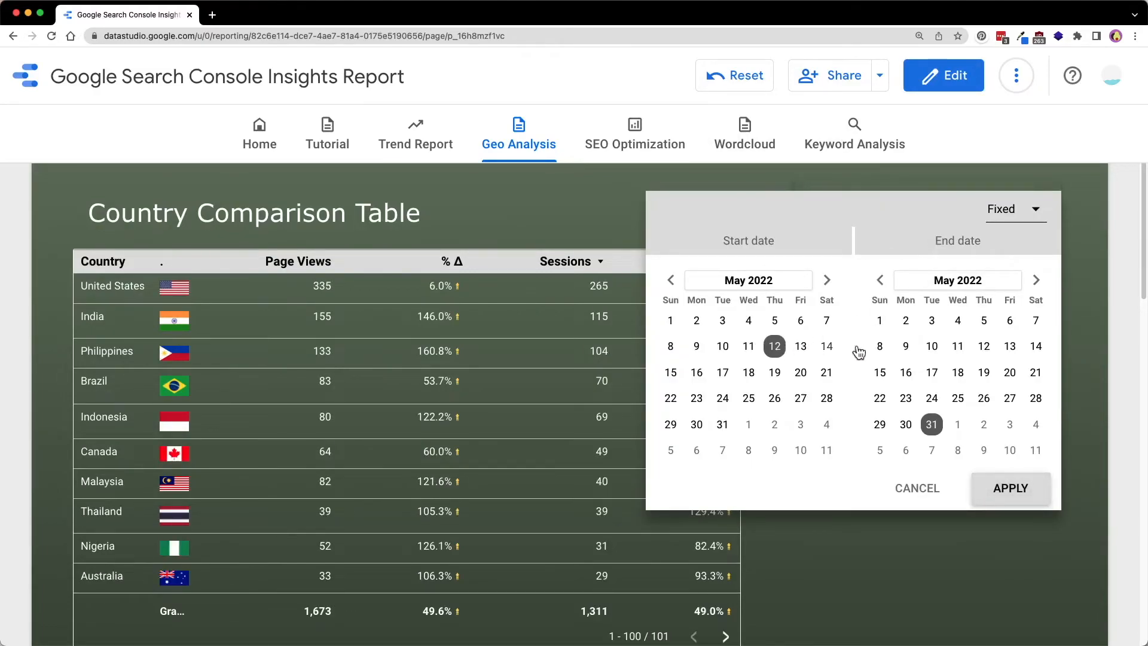
- Apply 12–31 May 2022 and complete (572−311)/311*100 for Method 2's 83.9% comparison
left_click(1009, 488)
type("572-311)")
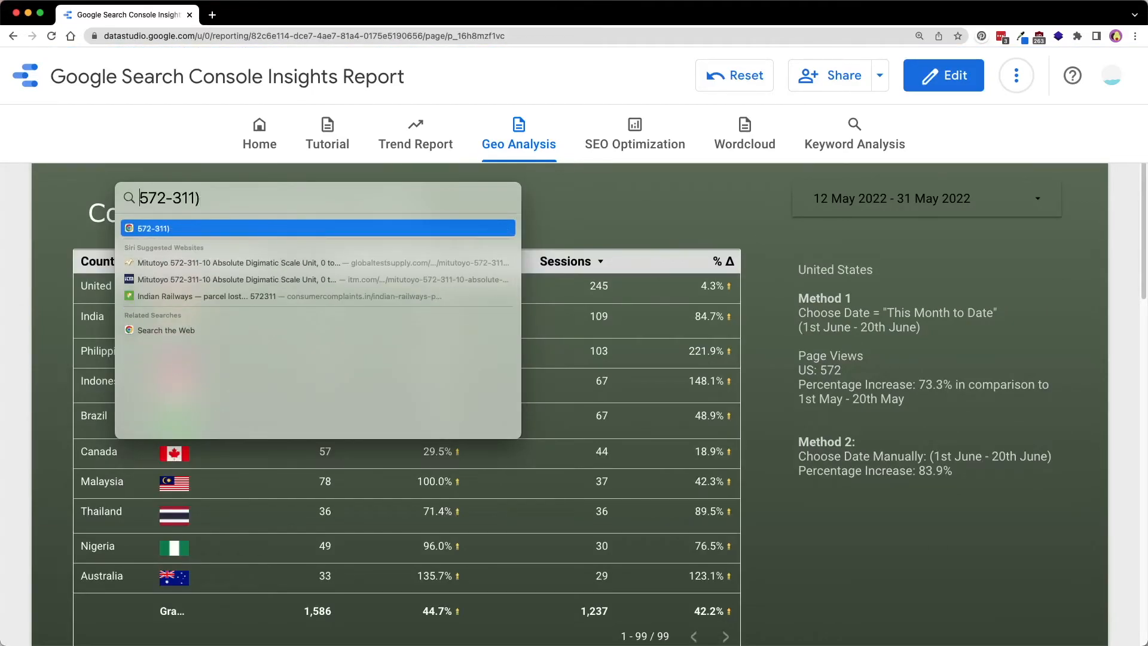
type("/311")
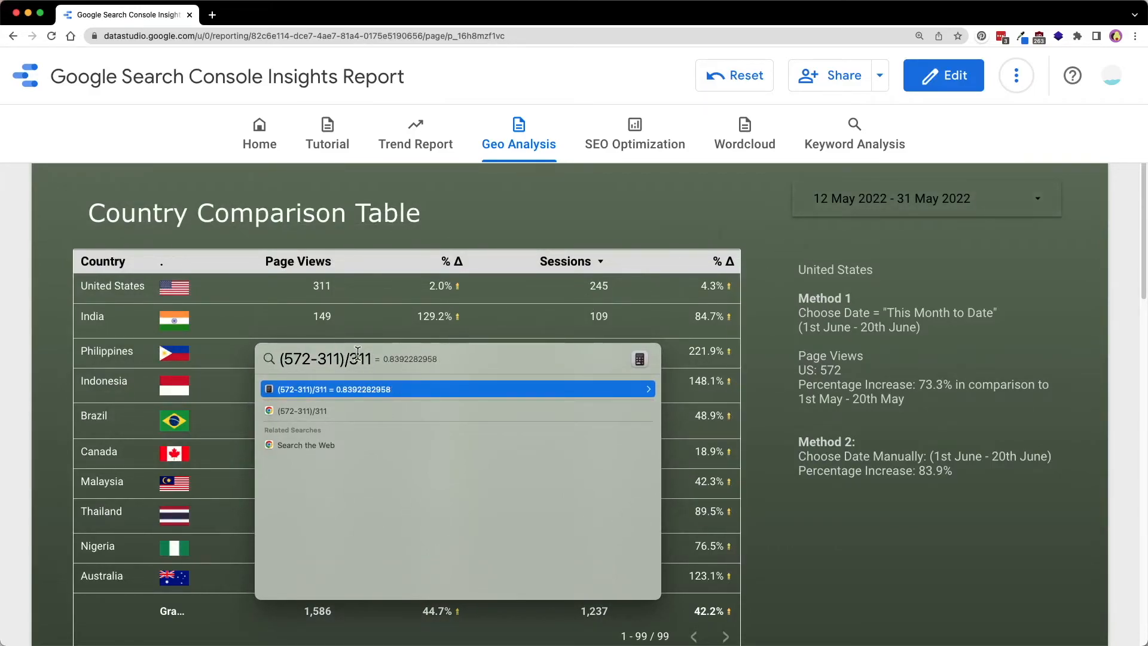
type("*10")
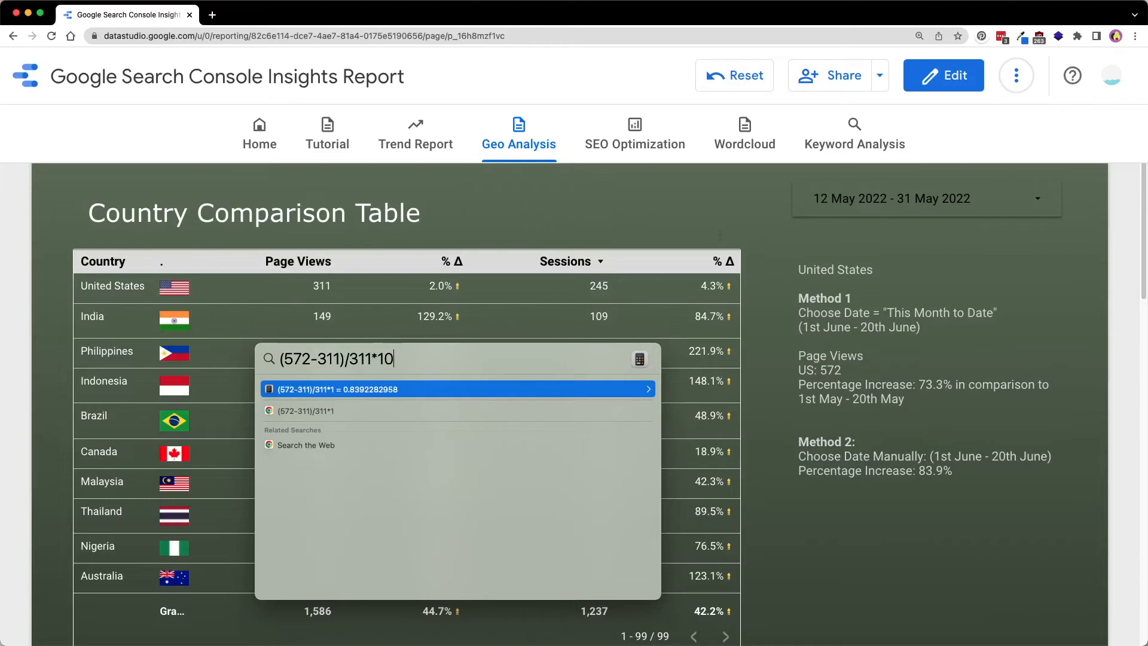
type("0")
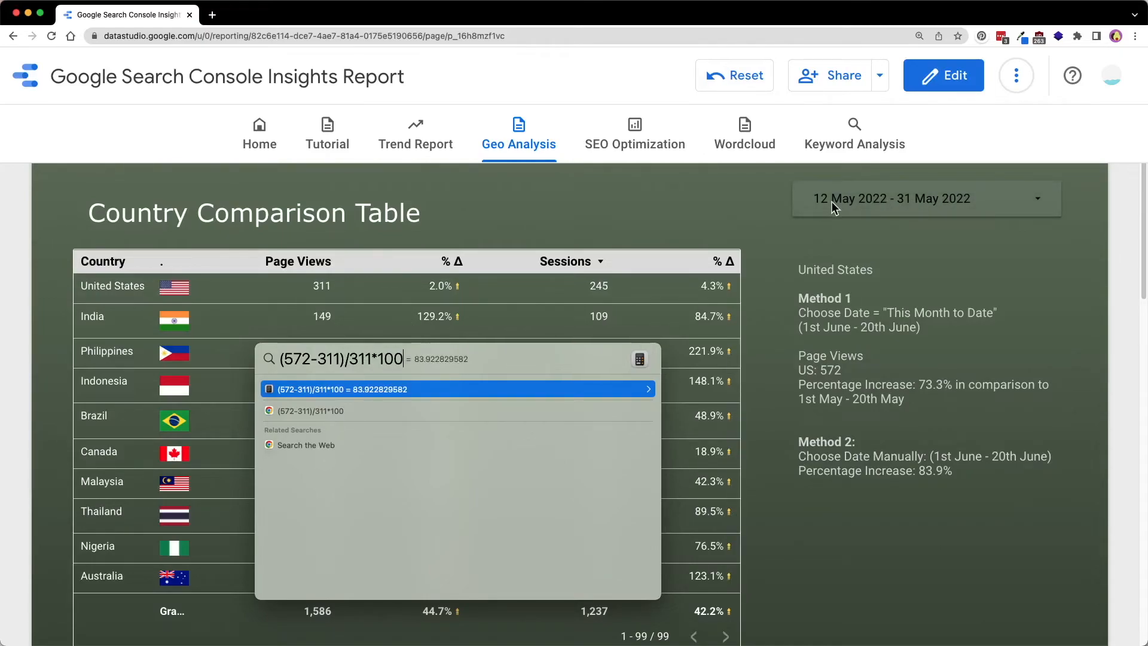
mouse_move(919, 208)
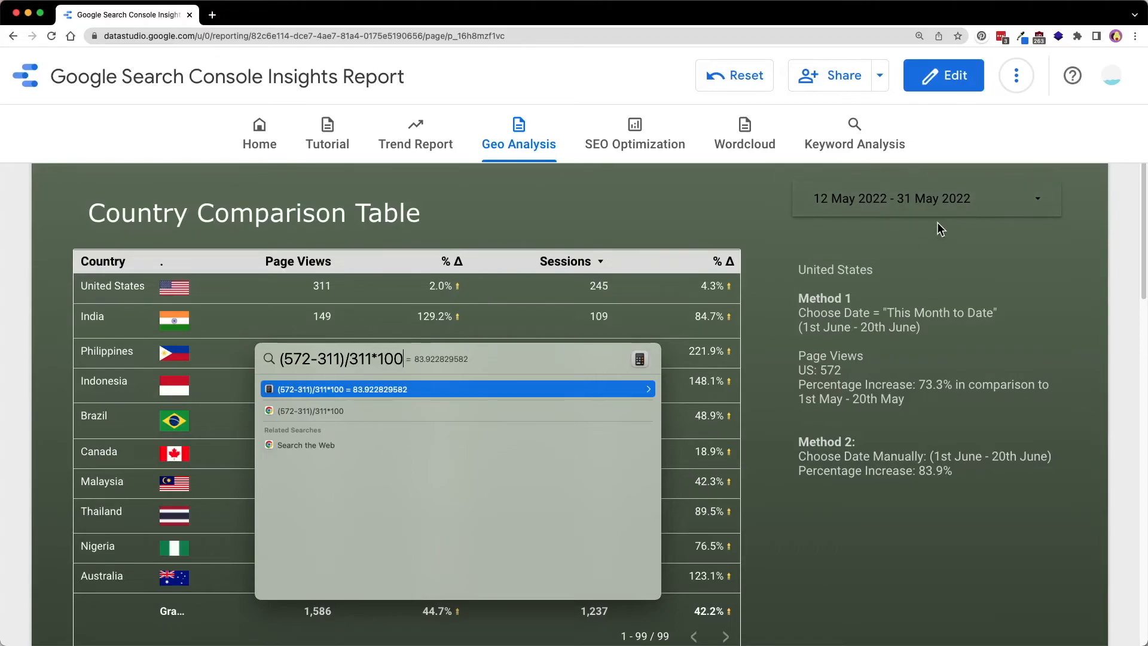
mouse_move(993, 229)
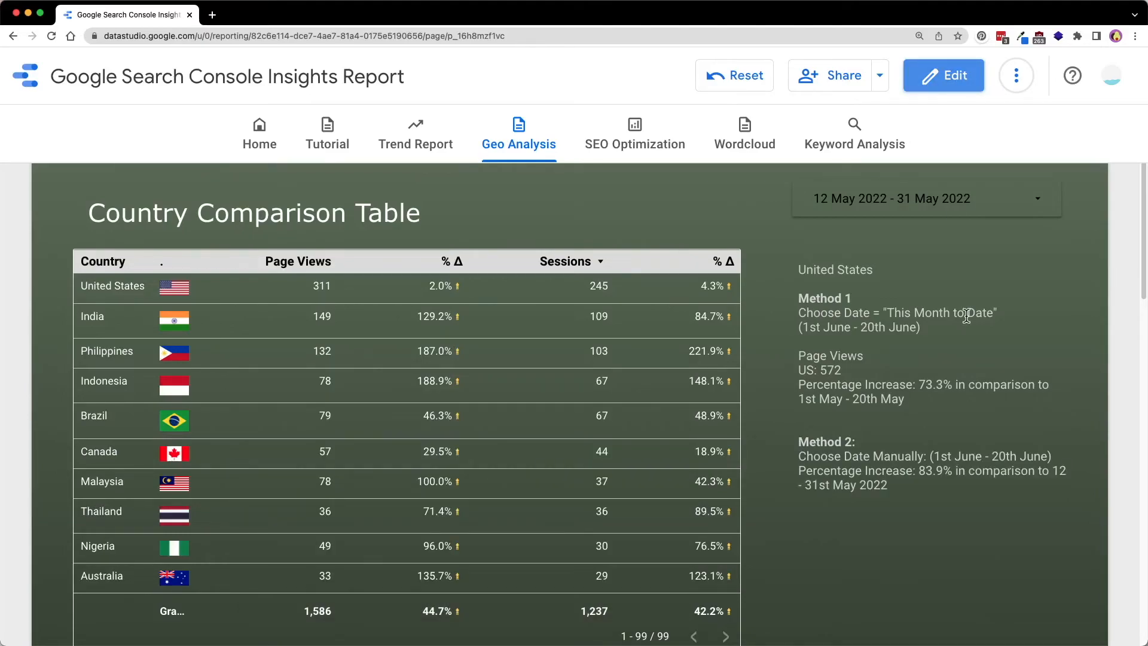
left_click(925, 198)
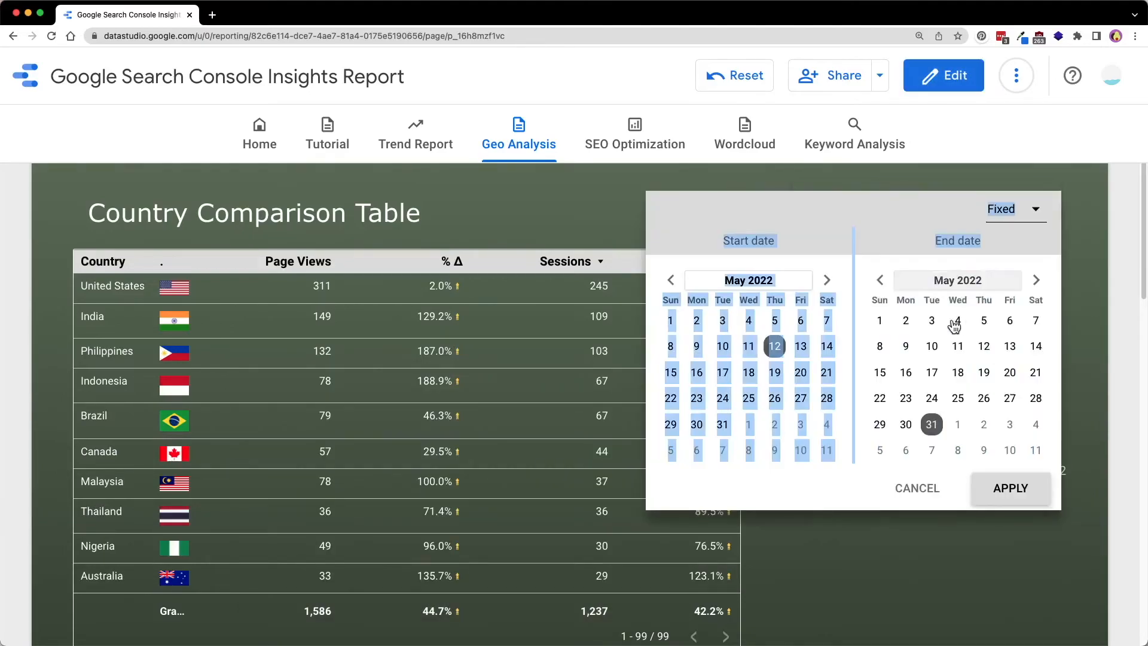
left_click(1011, 488)
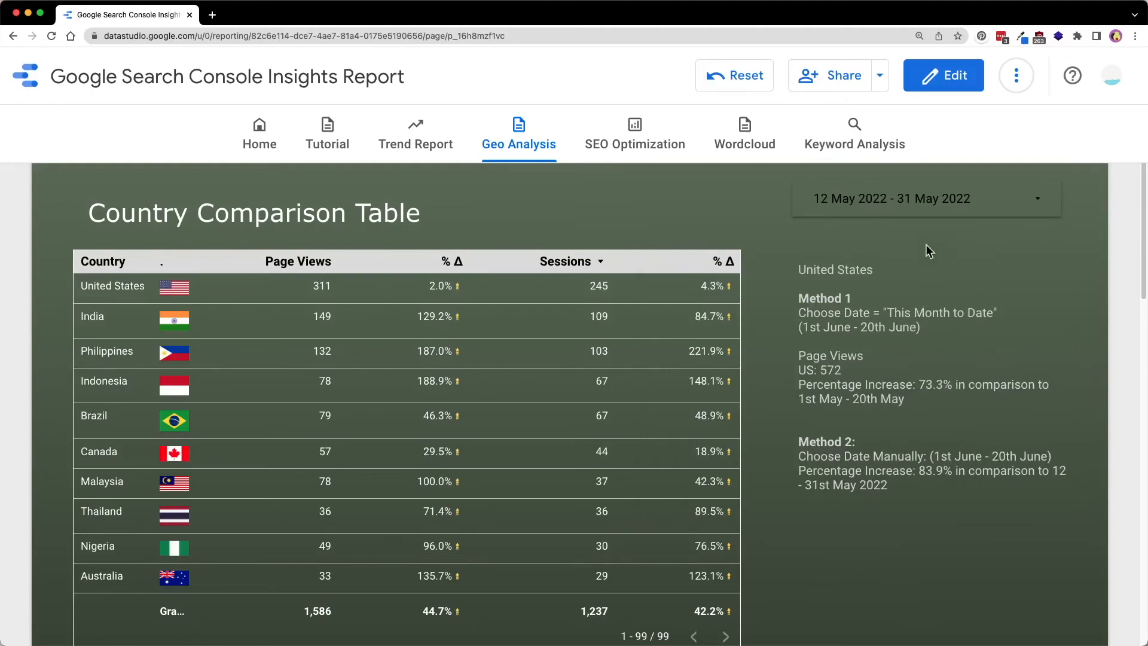
left_click(925, 198)
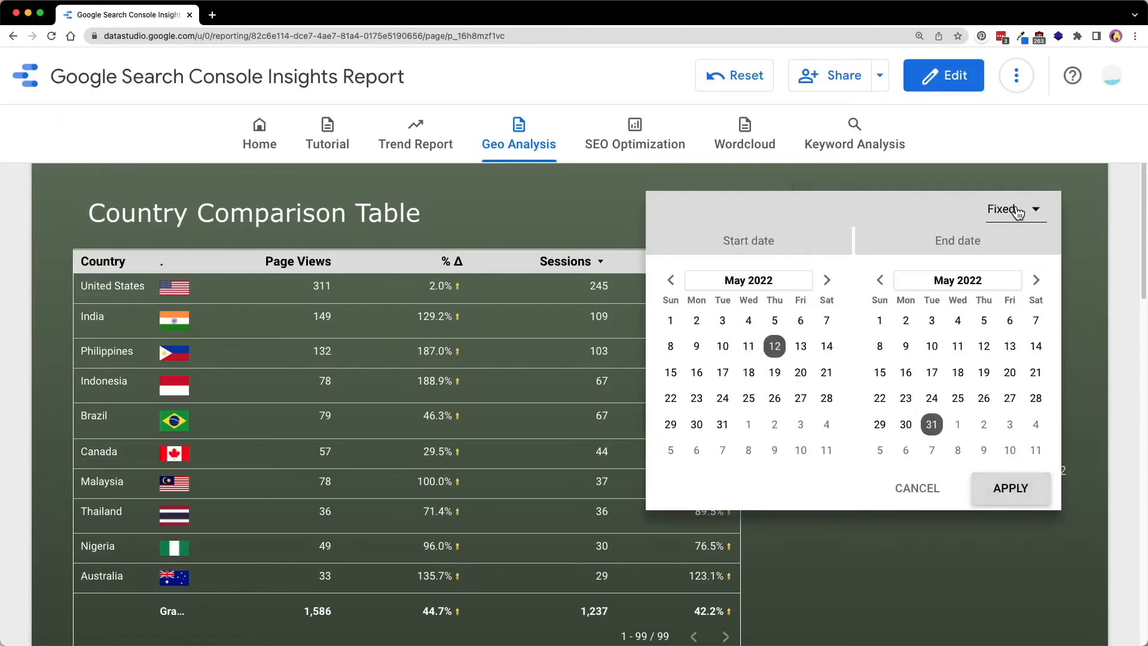
mouse_move(659, 244)
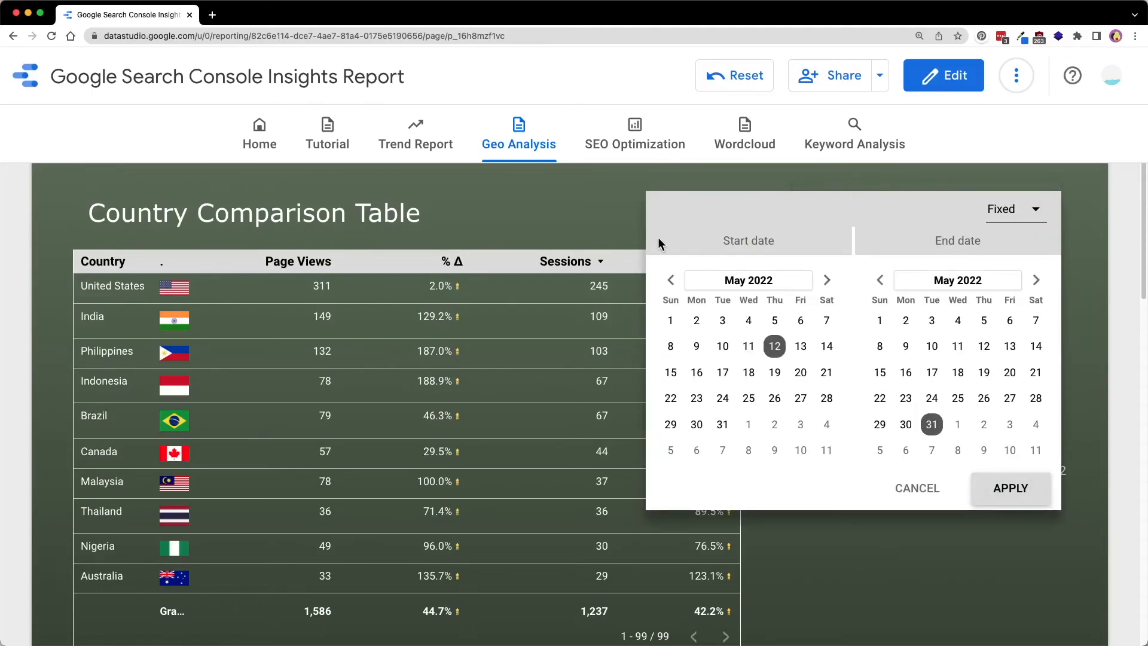
mouse_move(447, 243)
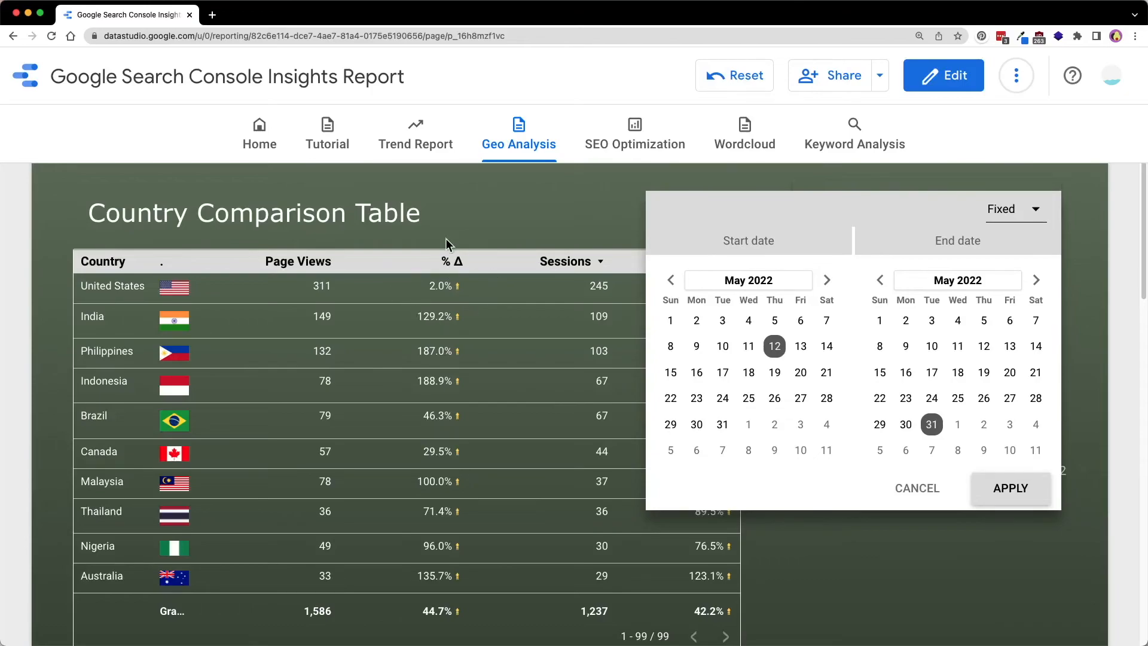
left_click(1015, 208)
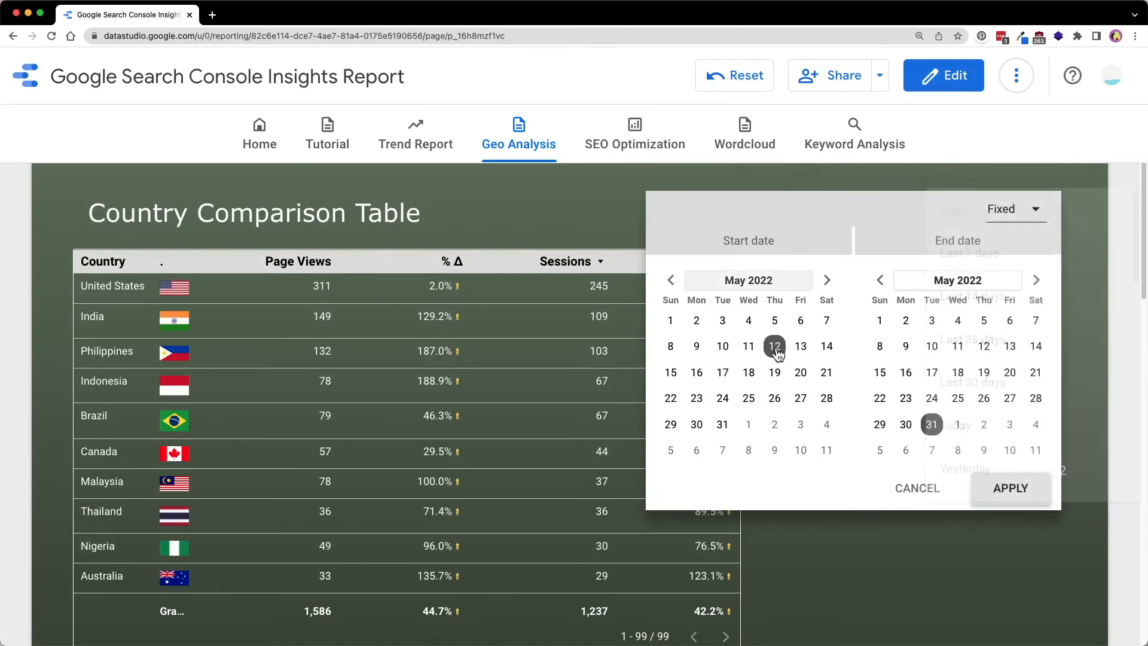
left_click(1009, 488)
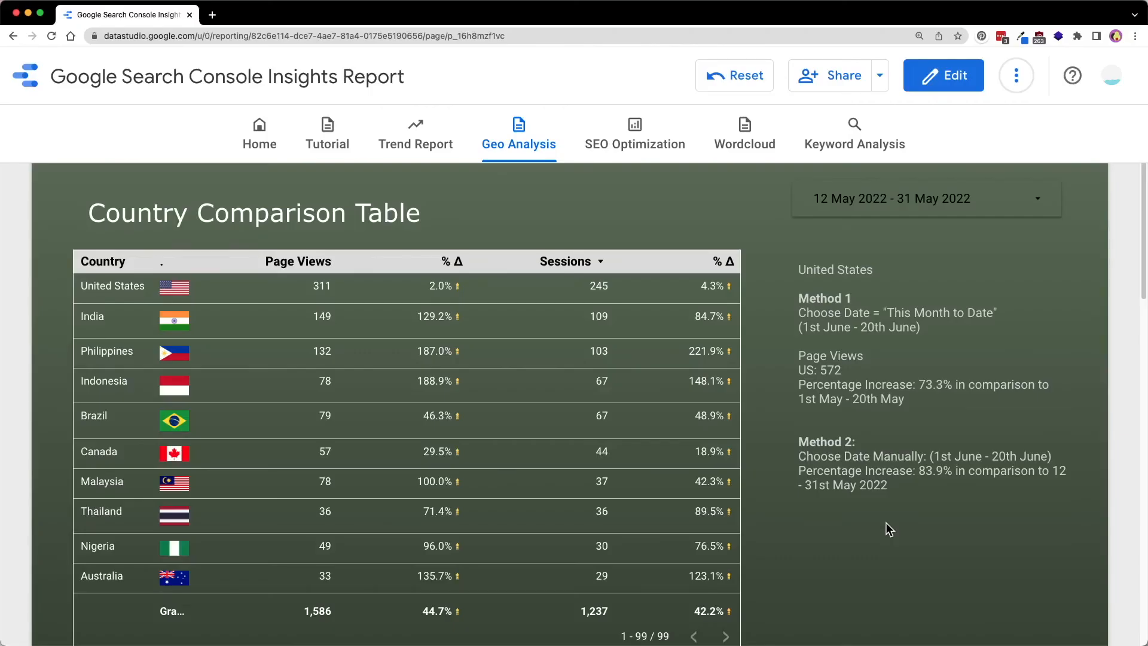
mouse_move(758, 492)
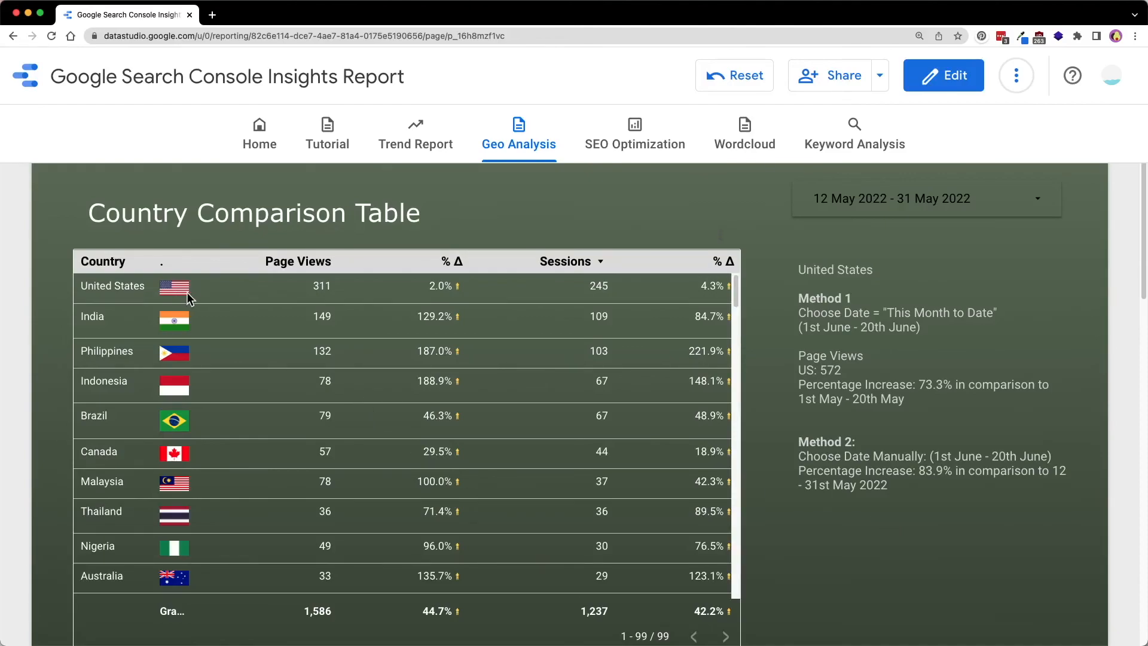
mouse_move(235, 315)
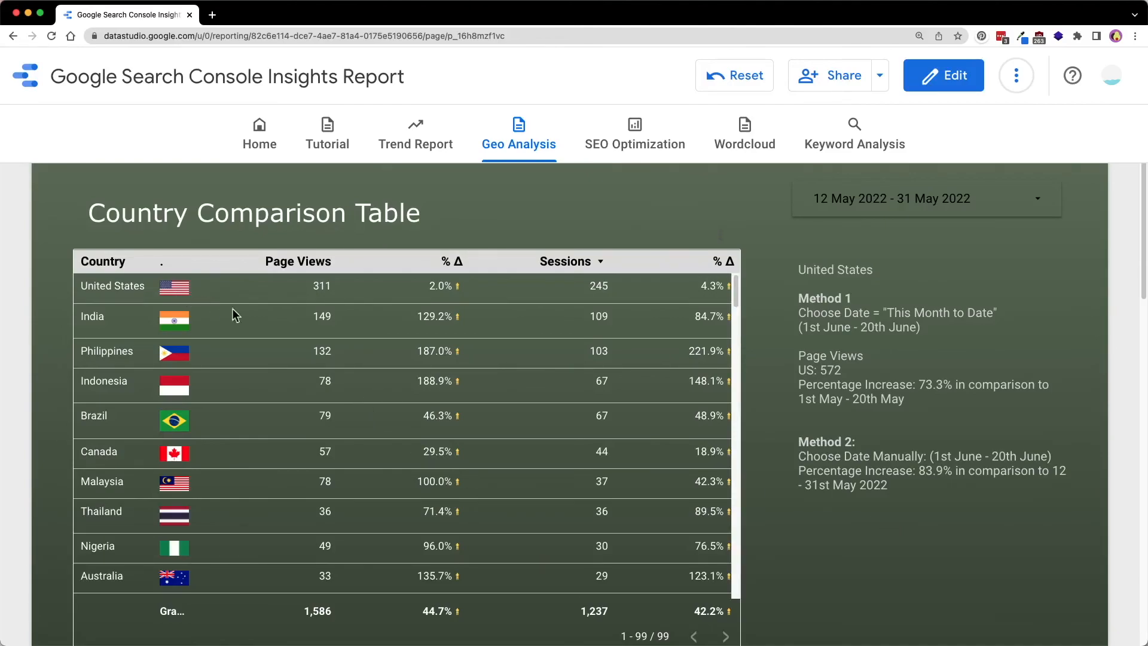